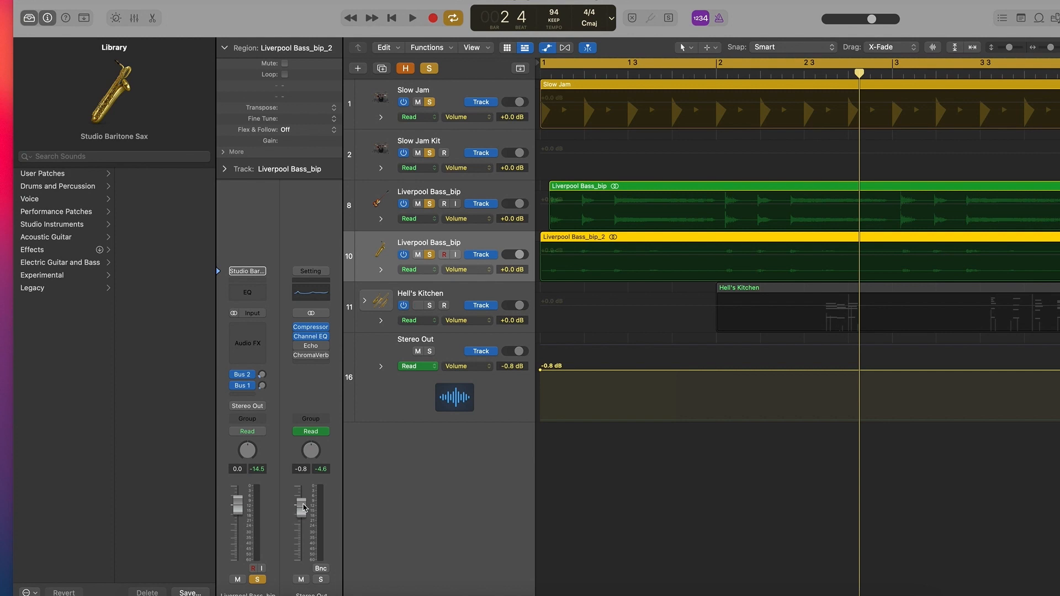
mouse_move(859, 76)
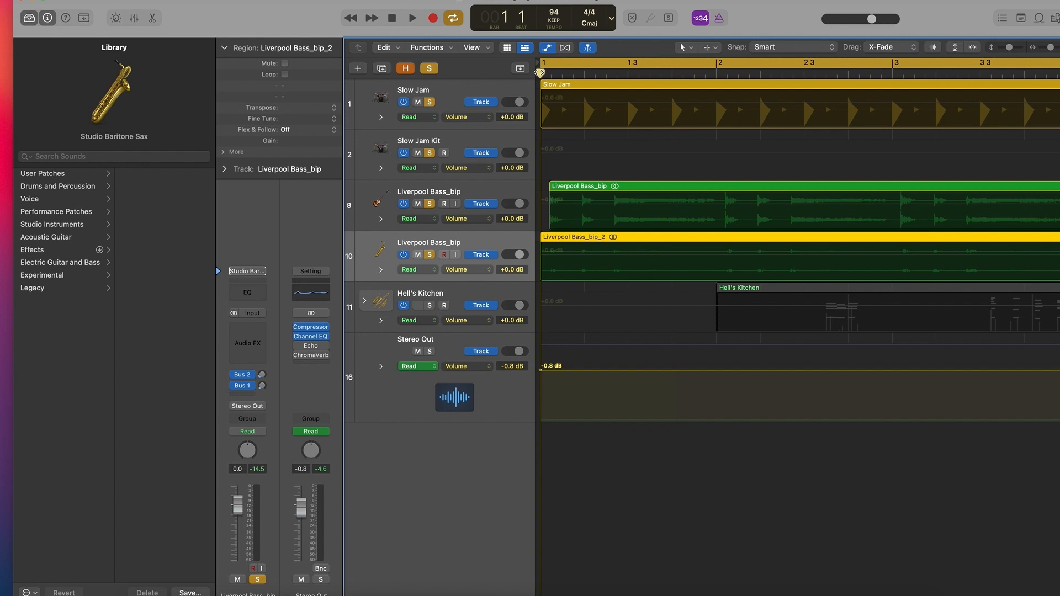
mouse_move(875, 370)
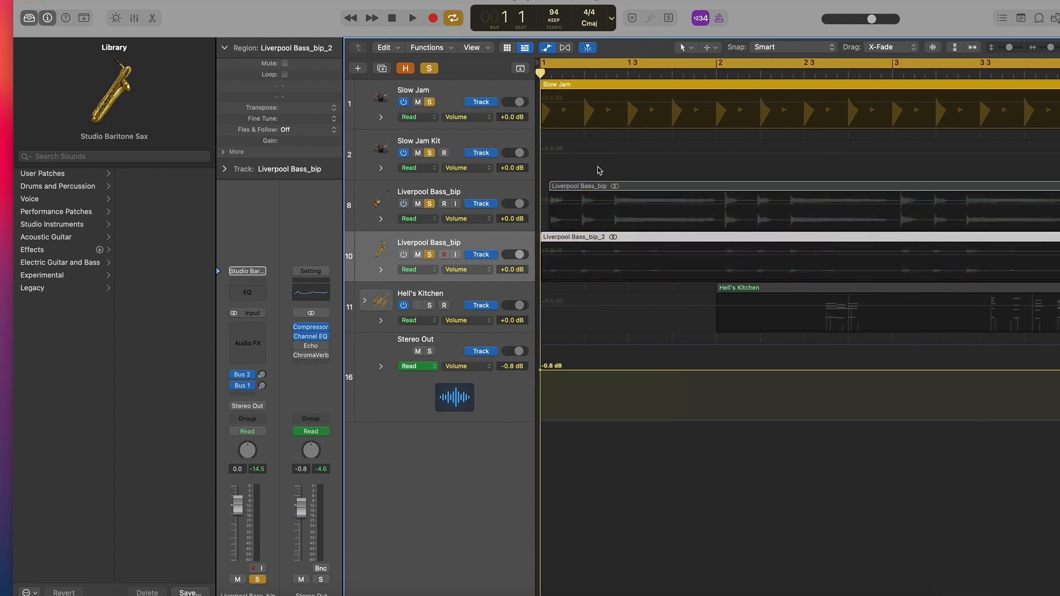
Stop playback at bar 1 and switch off the duplicate Liverpool Bass_bip track
click(411, 17)
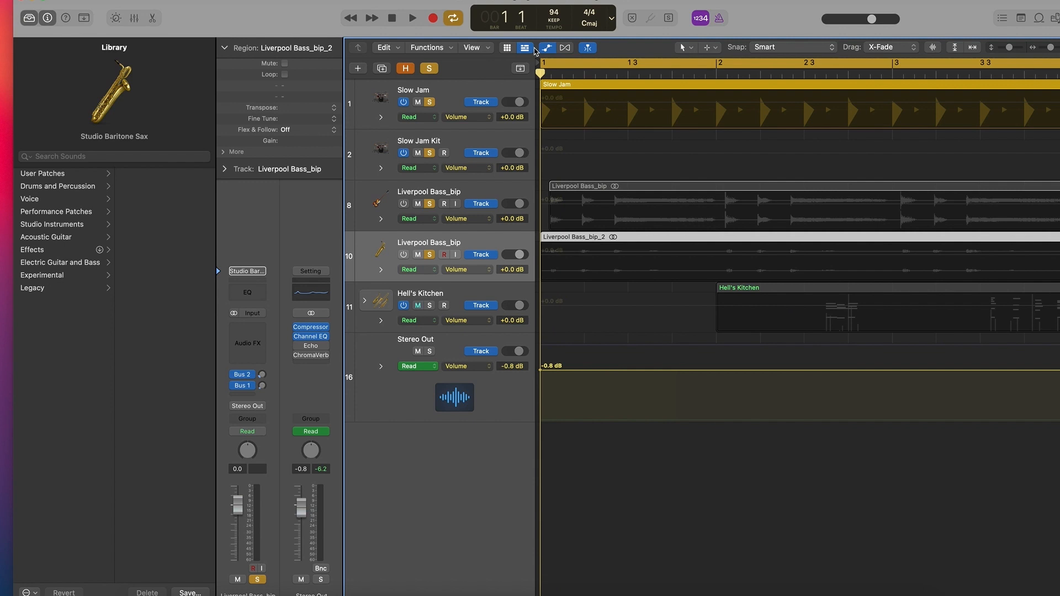
click(418, 306)
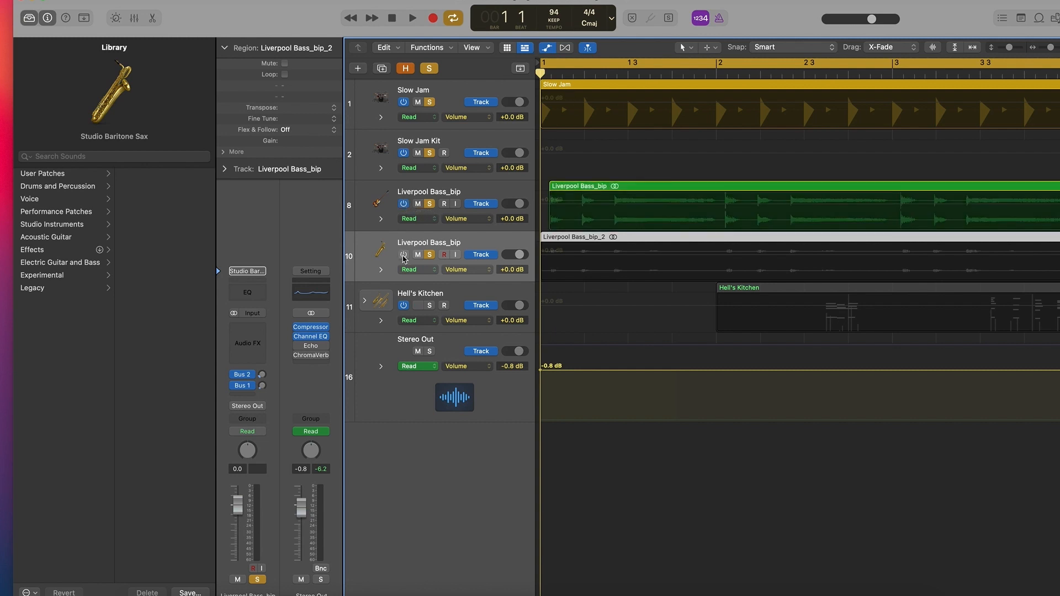
Re-enable the second bass track, audition the arrangement, and stop playback
click(412, 17)
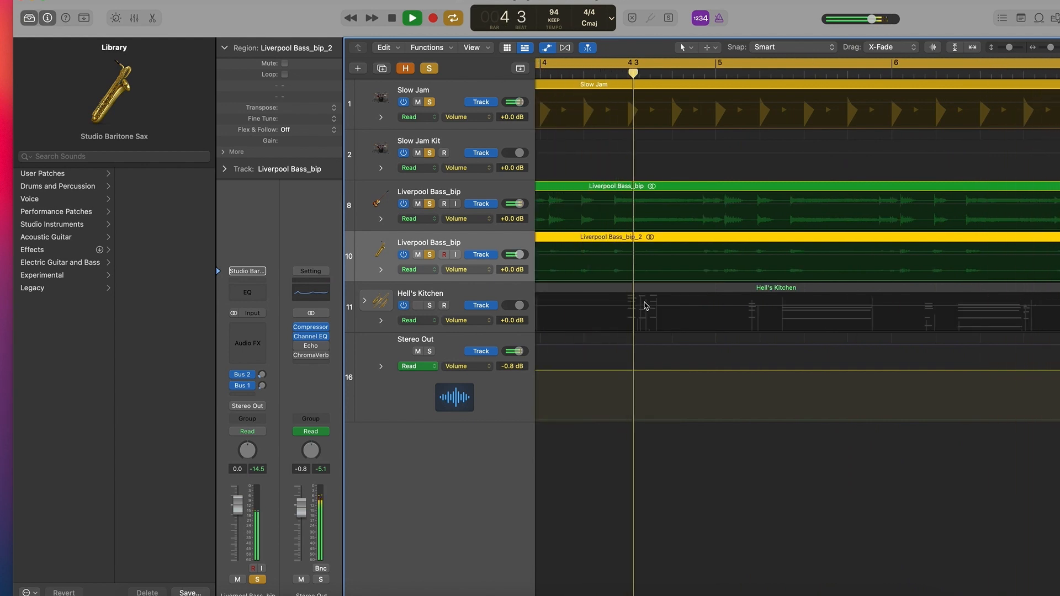
click(411, 18)
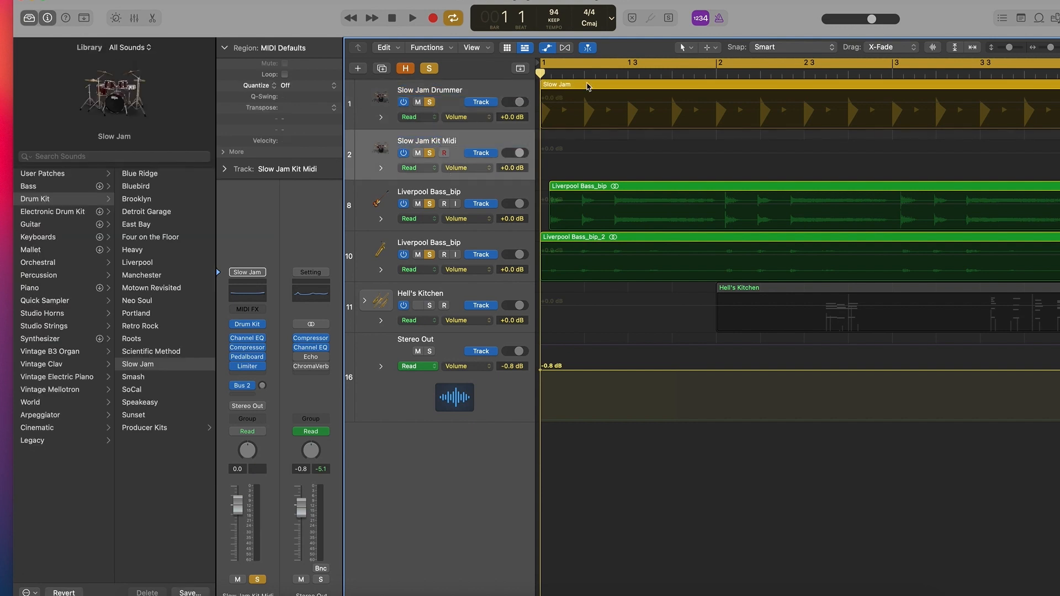
Convert the Slow Jam Drummer region into a MIDI region on Slow Jam Kit Midi and audition it
drag(583, 85, 592, 147)
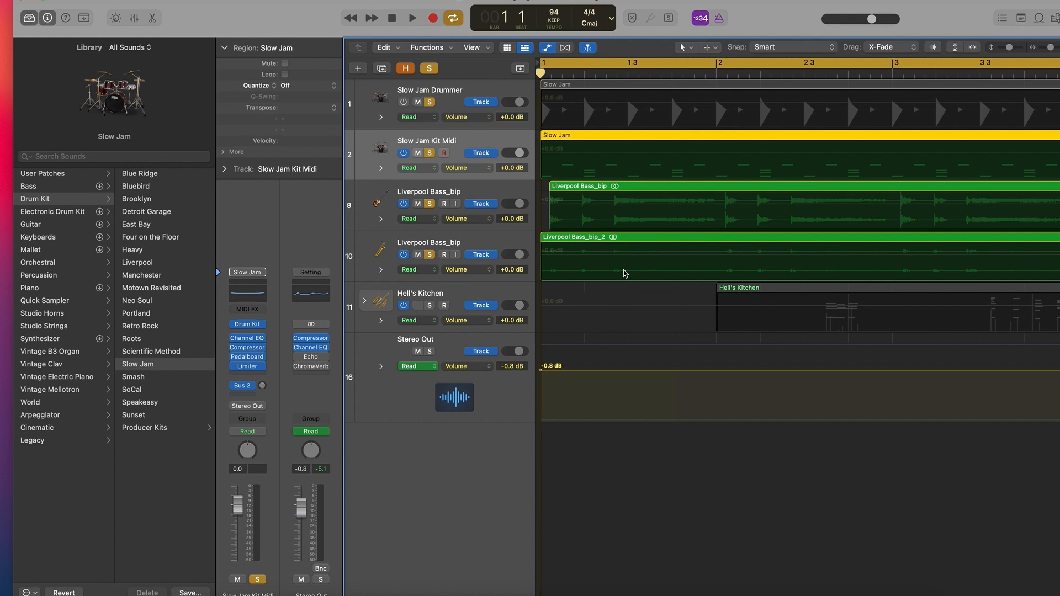
click(410, 17)
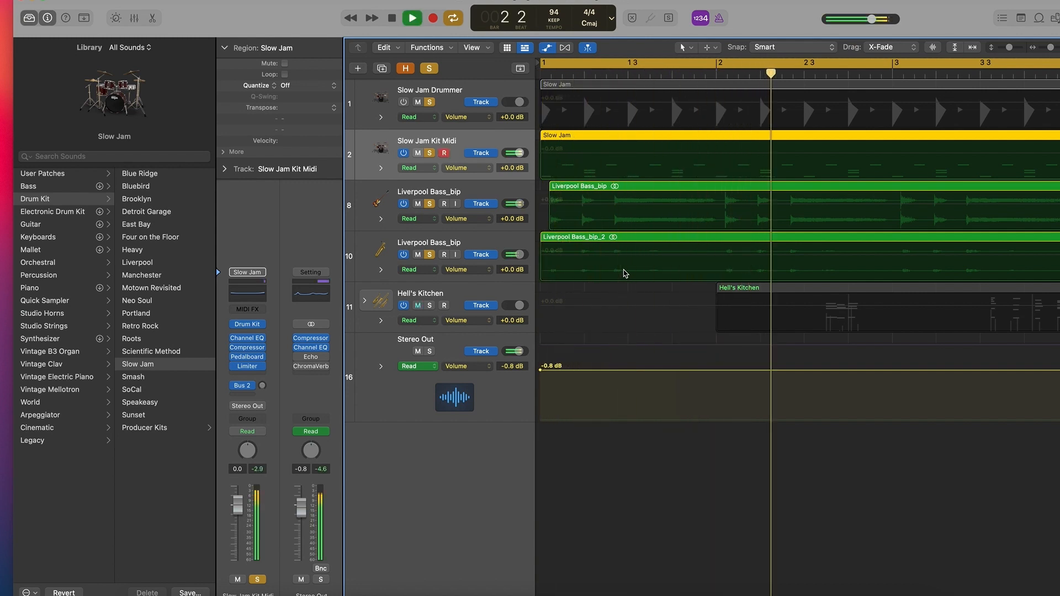
click(391, 19)
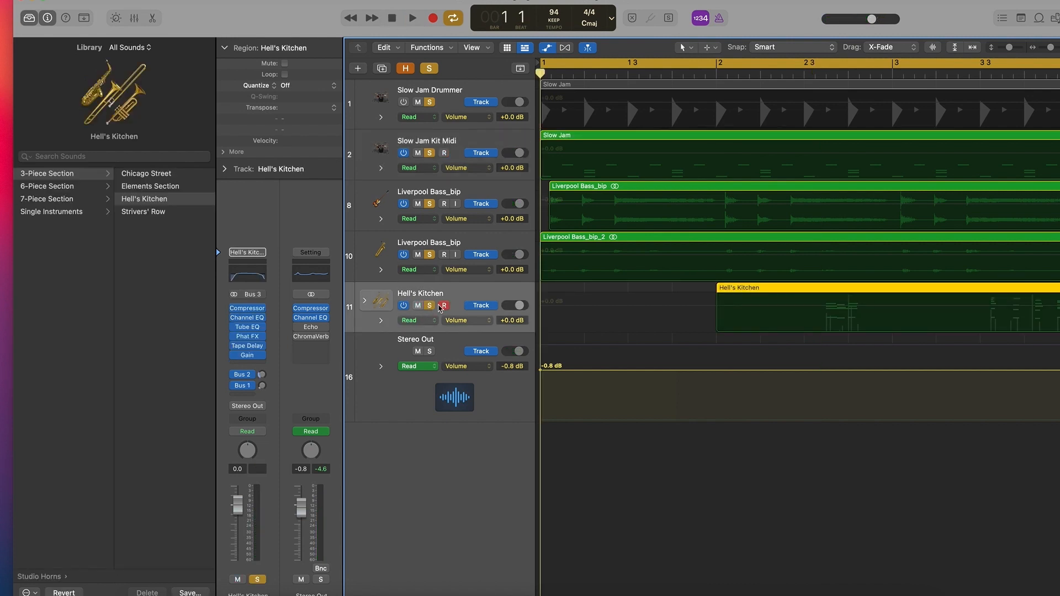
click(411, 18)
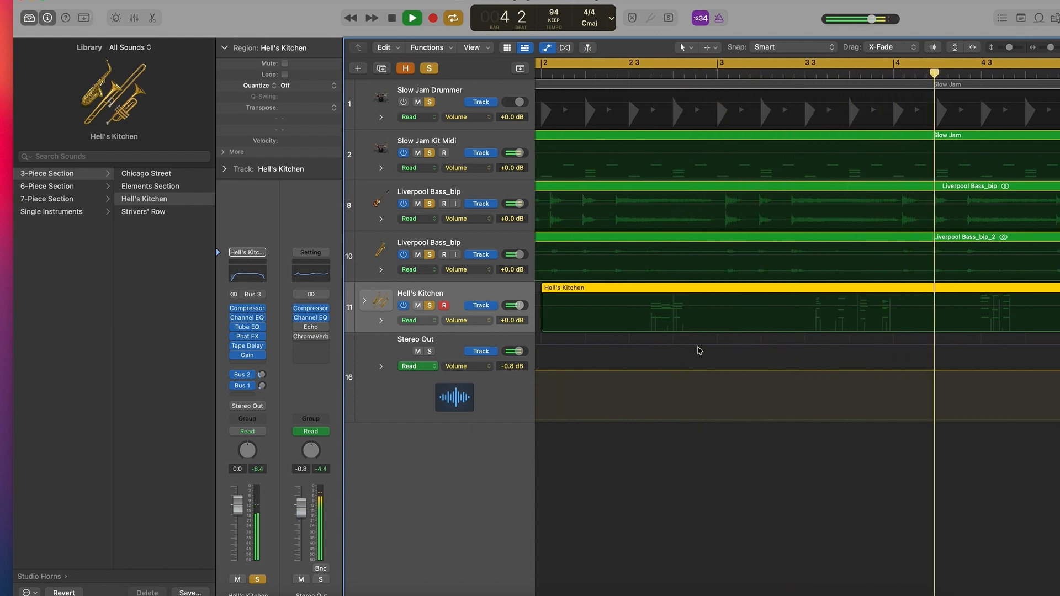
click(412, 19)
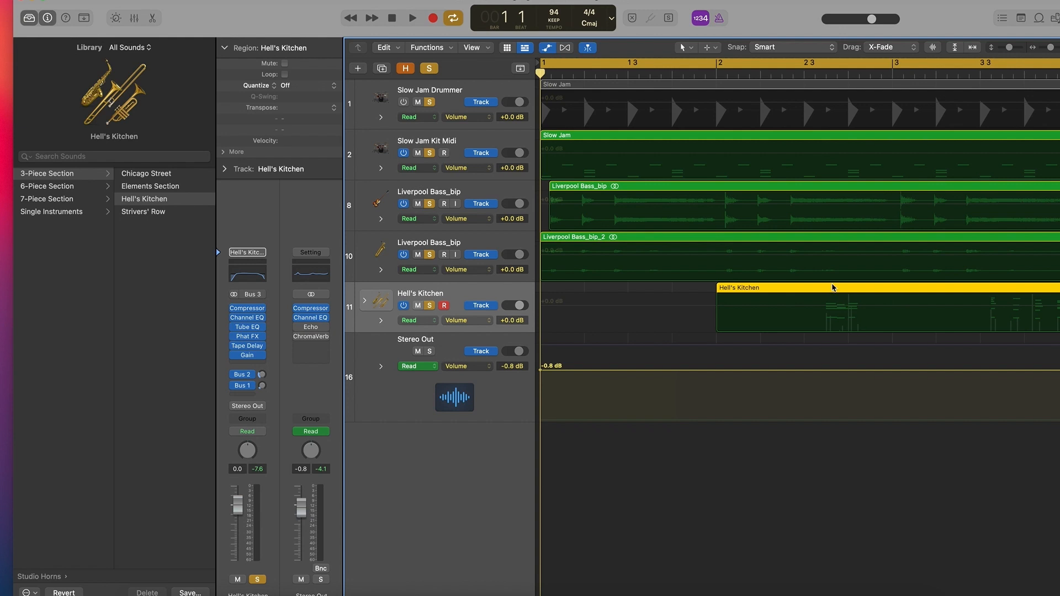
mouse_move(819, 149)
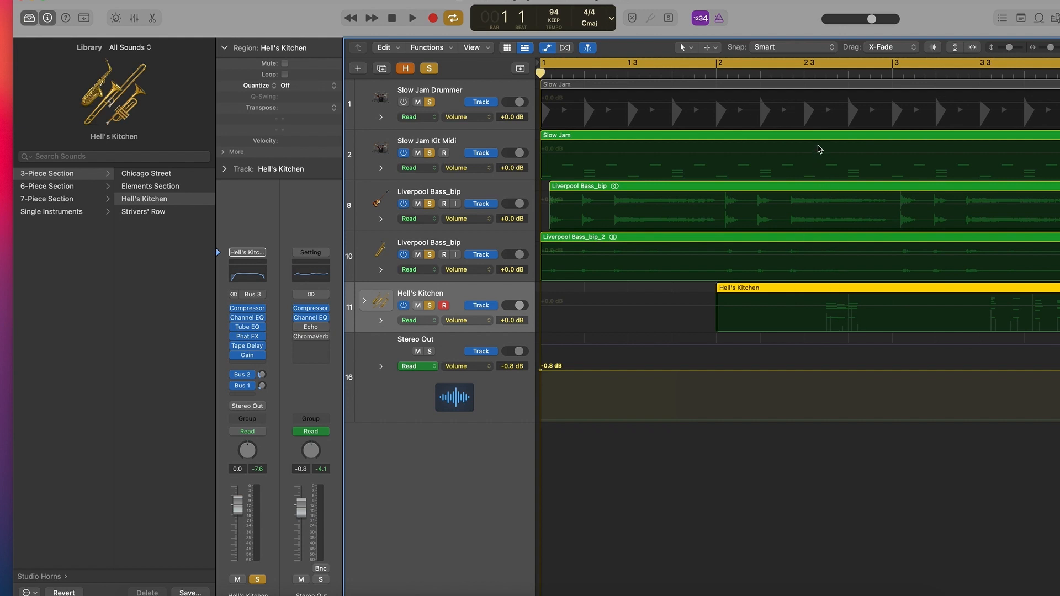
mouse_move(802, 138)
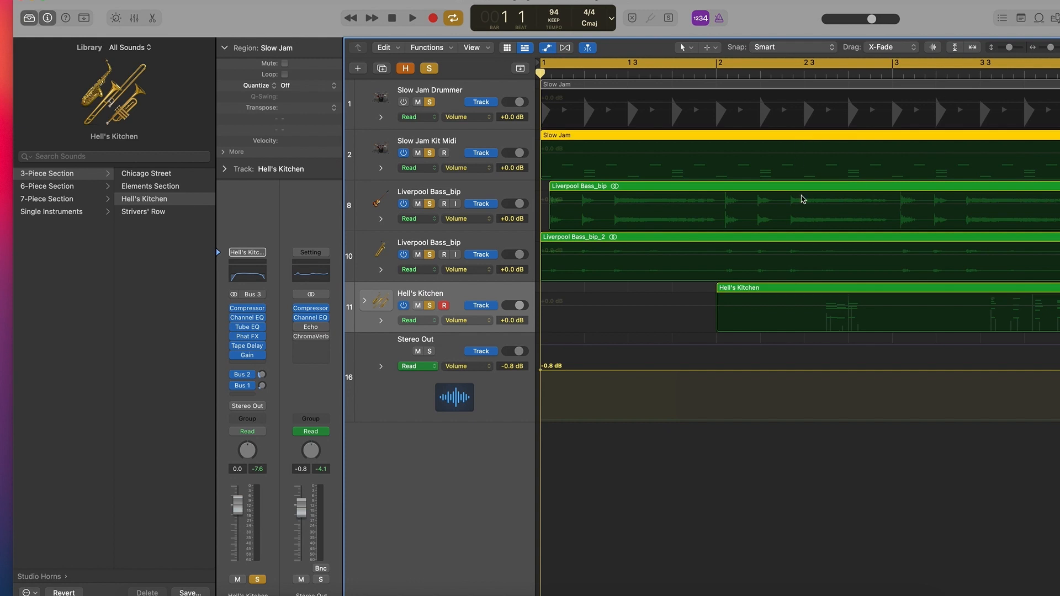
mouse_move(822, 290)
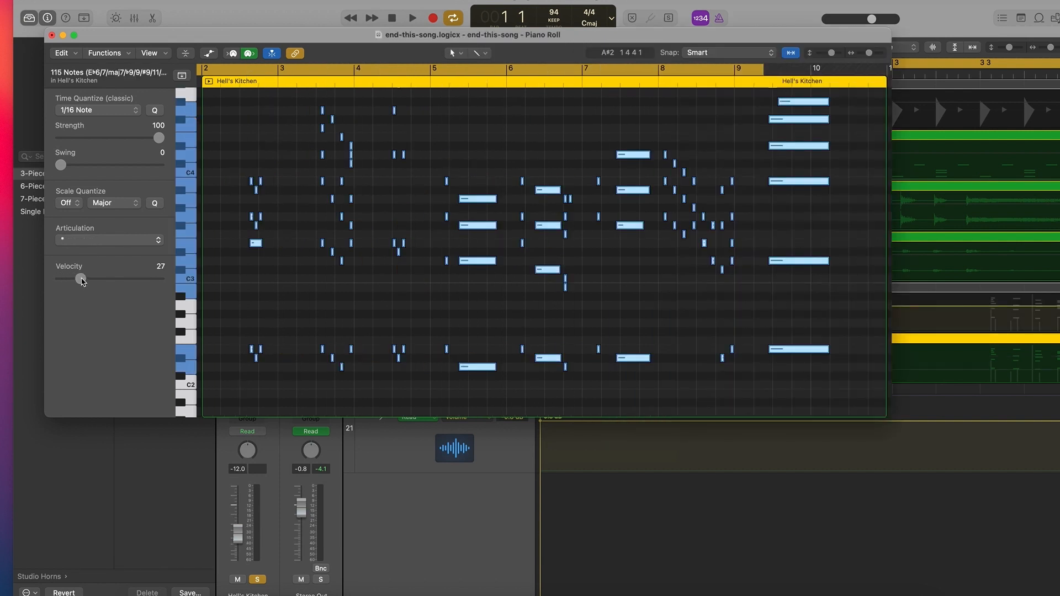
Raise the Hell's Kitchen horn note velocity to 55 and start playback to audition
drag(80, 279, 99, 279)
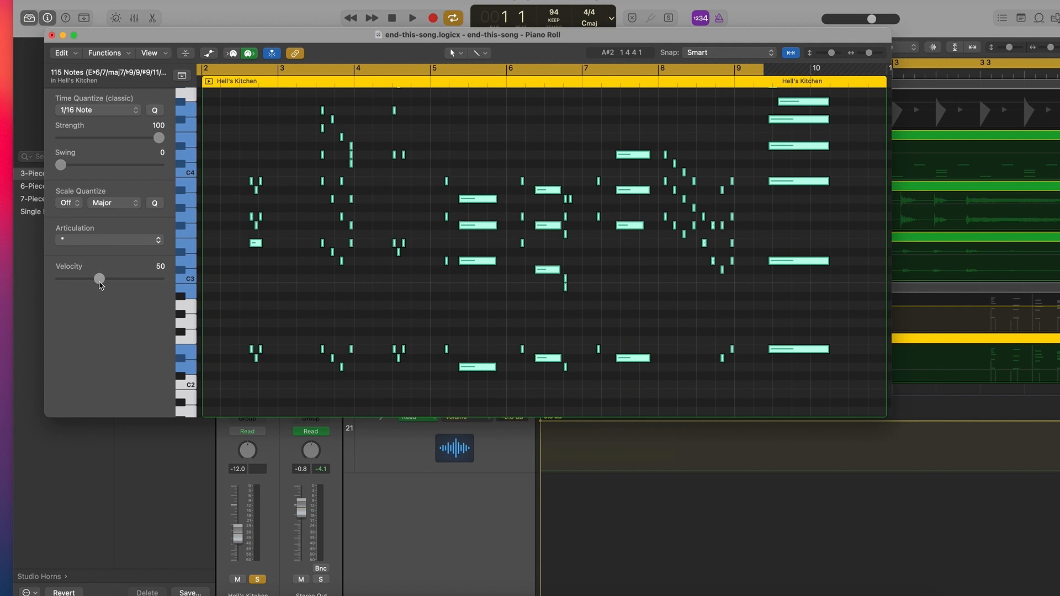
drag(99, 278, 102, 278)
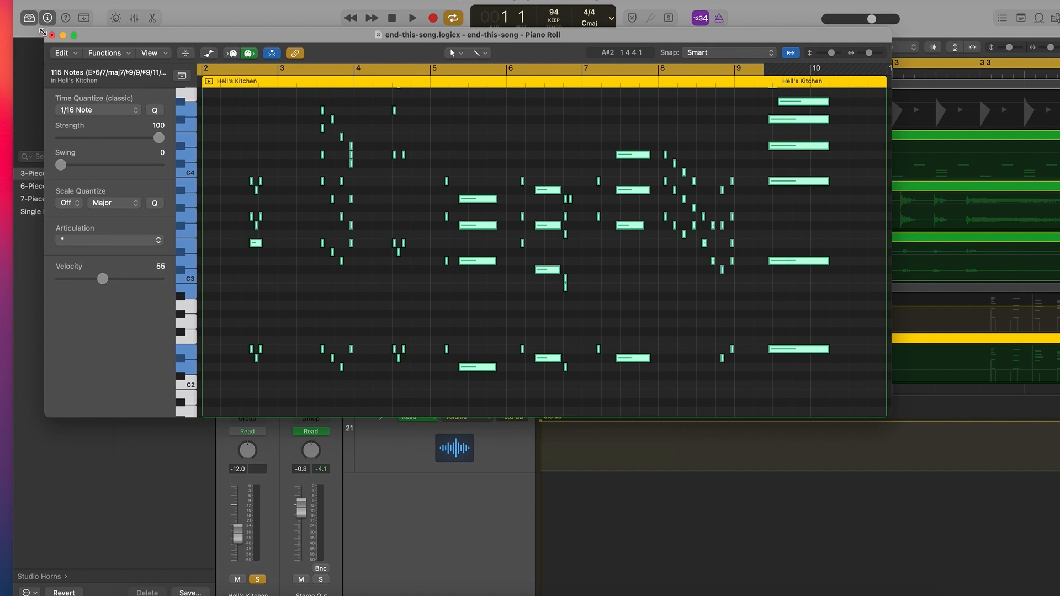
click(53, 35)
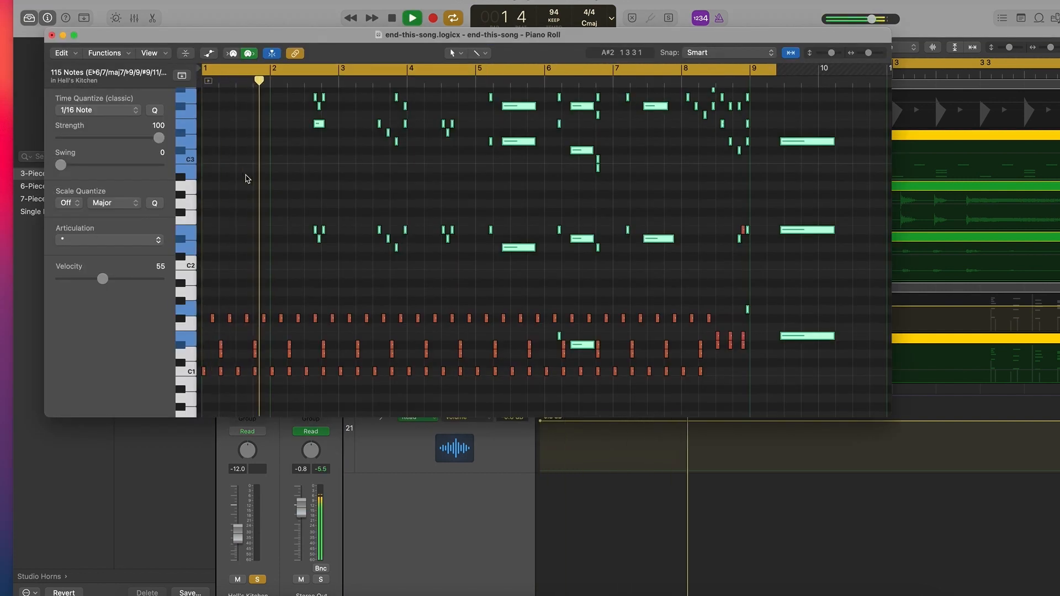
Play the horn and drum notes side by side, then stop near bar four
click(411, 17)
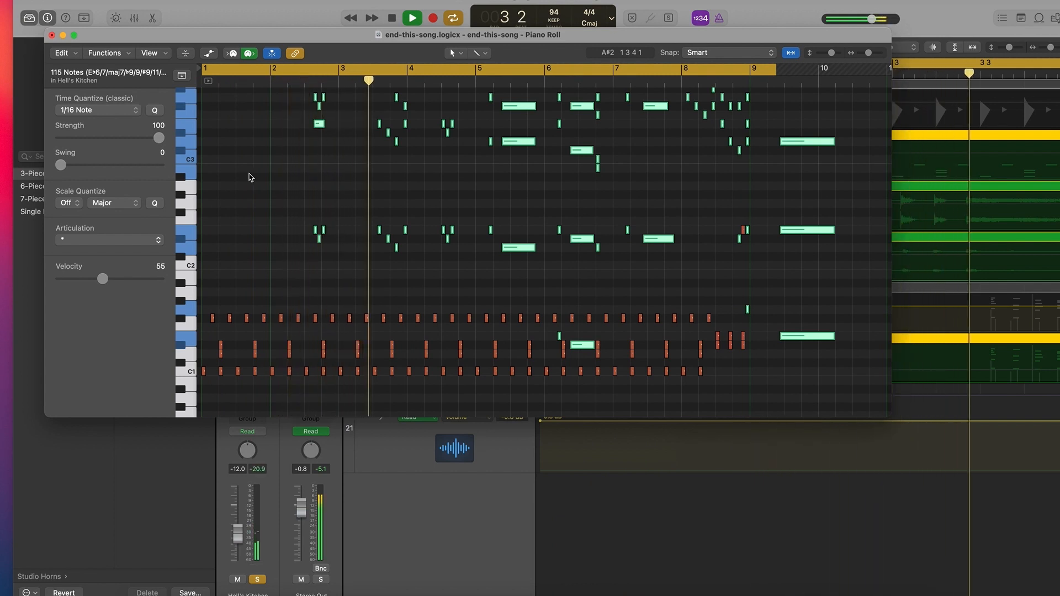
click(391, 19)
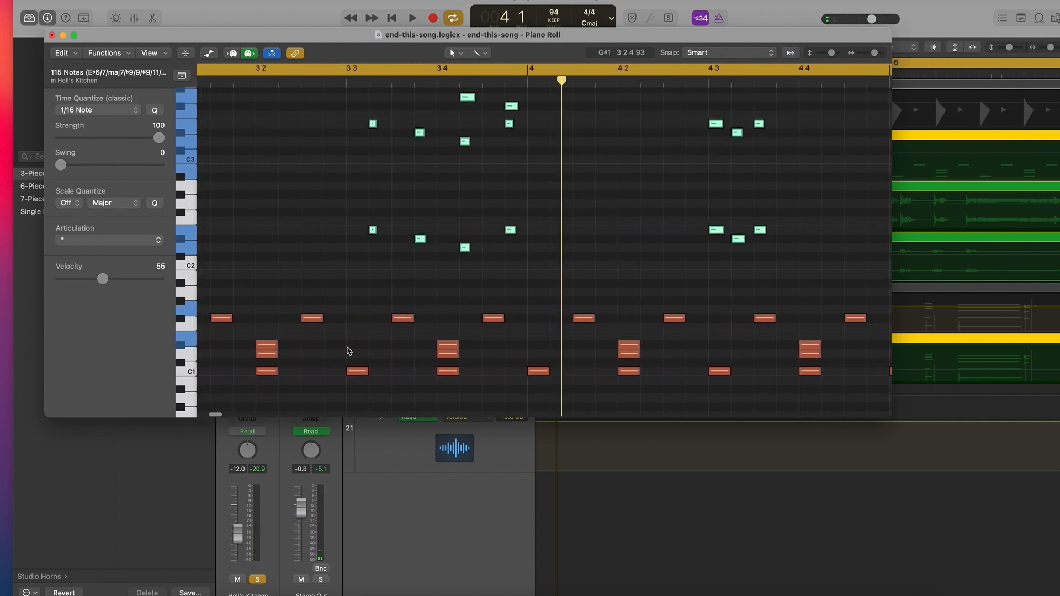
Shift the bar-3 kick a sixteenth later, copy it to snare D1, and move the beat-4 snare to 3 3 4 1
click(357, 371)
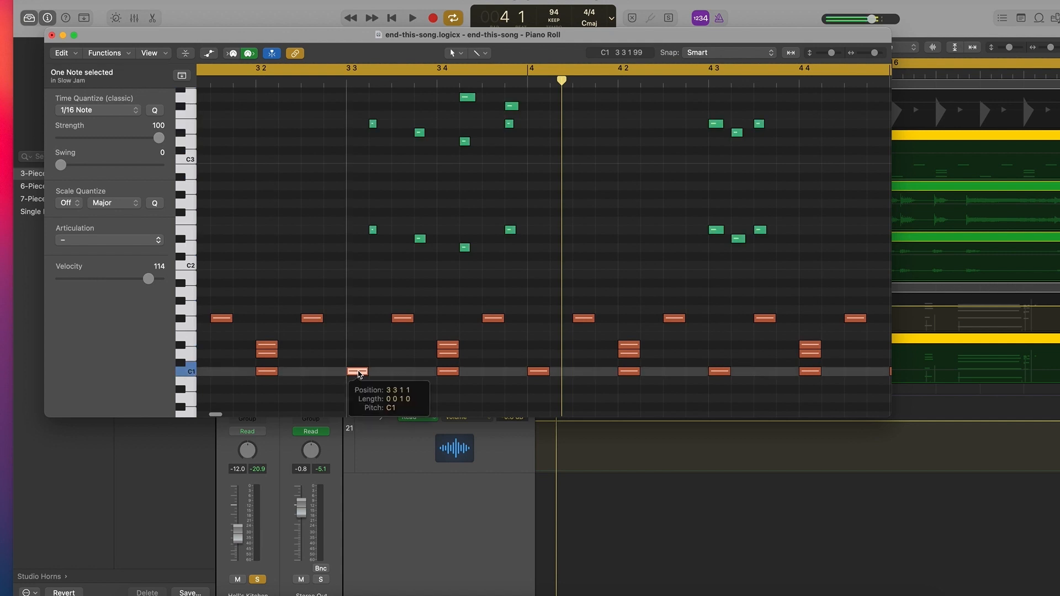
drag(358, 371, 380, 372)
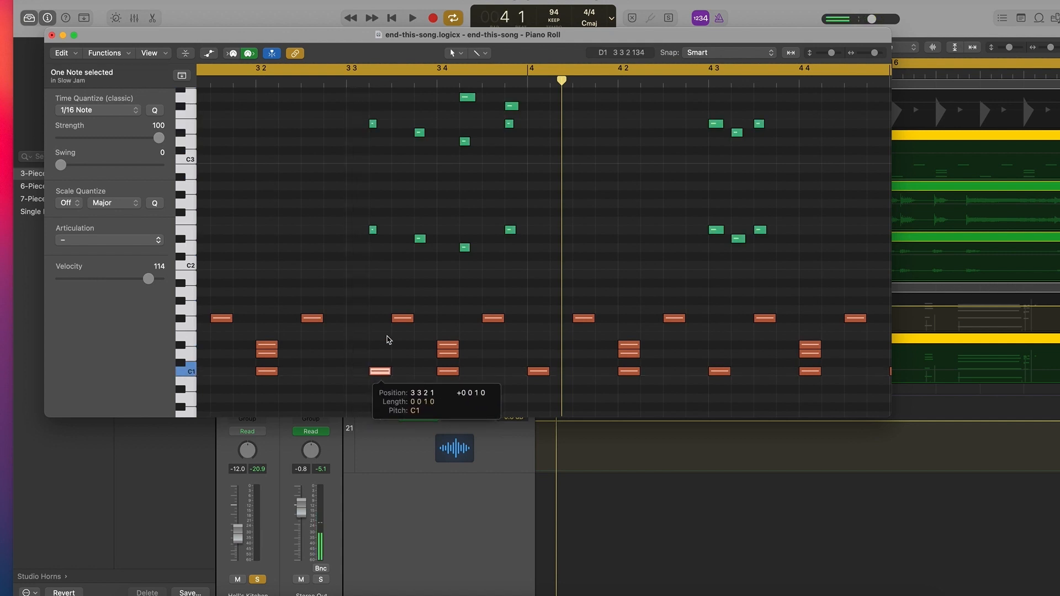
drag(379, 371, 376, 353)
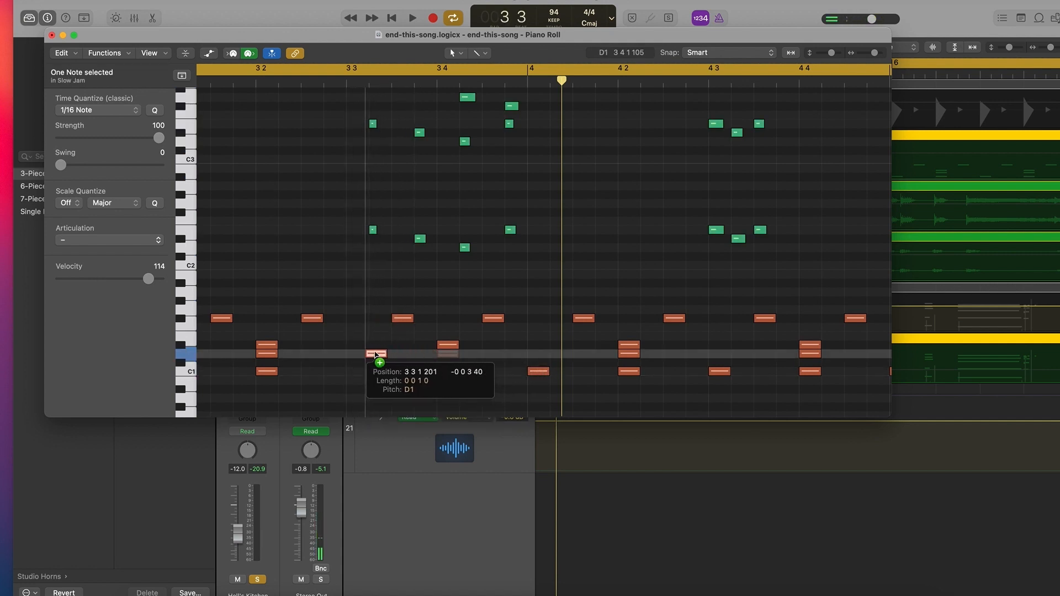
drag(375, 353, 379, 353)
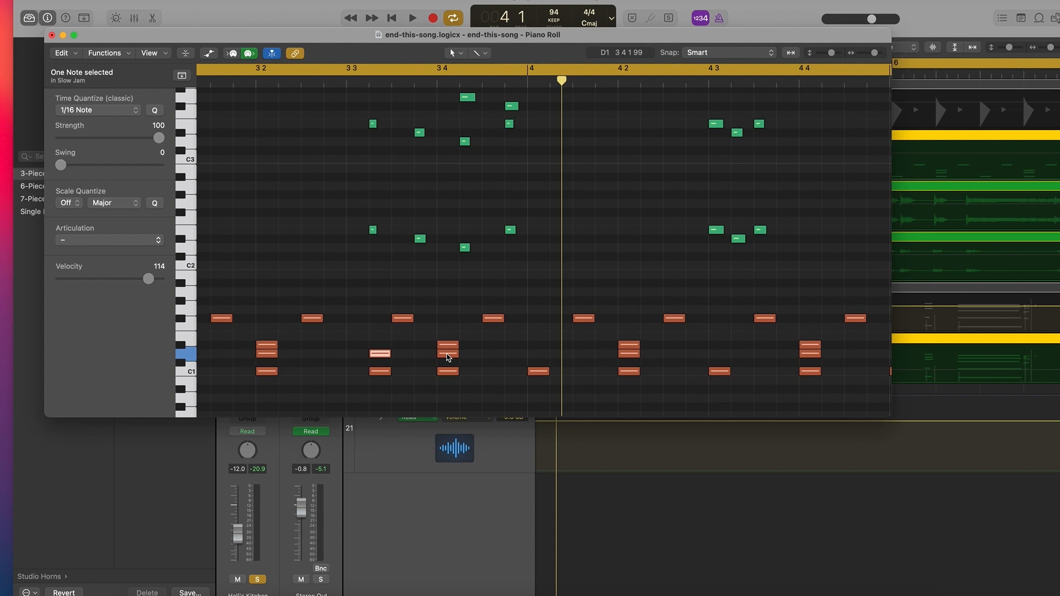
click(447, 351)
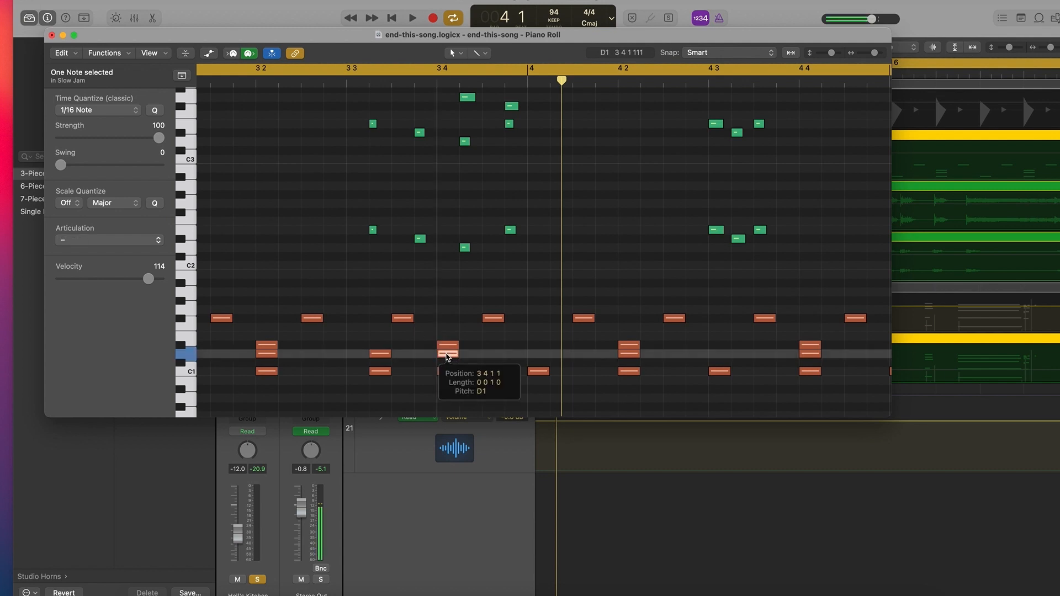
drag(446, 351, 424, 353)
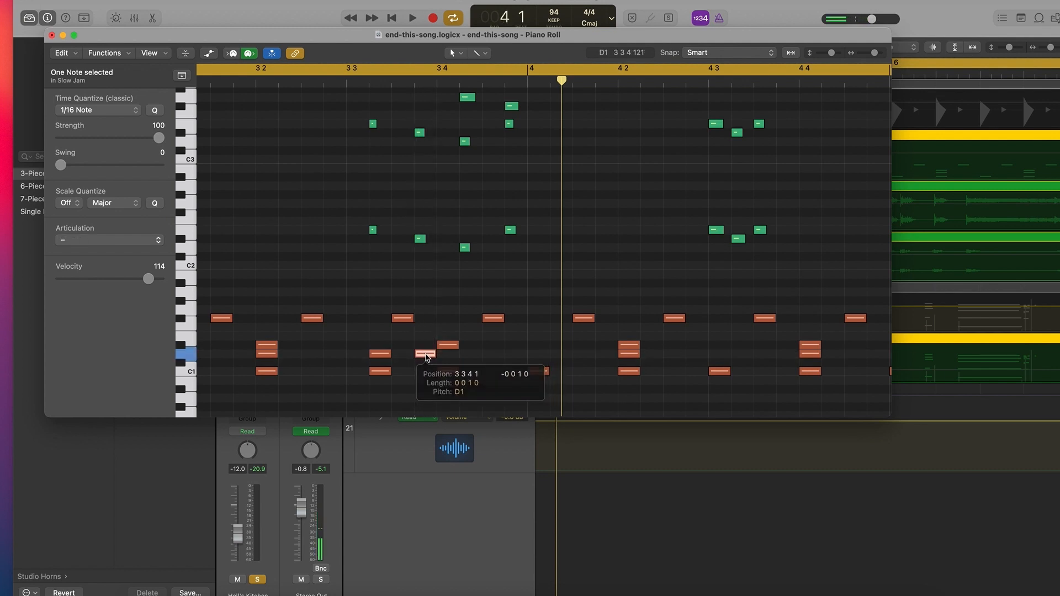
drag(426, 354, 429, 372)
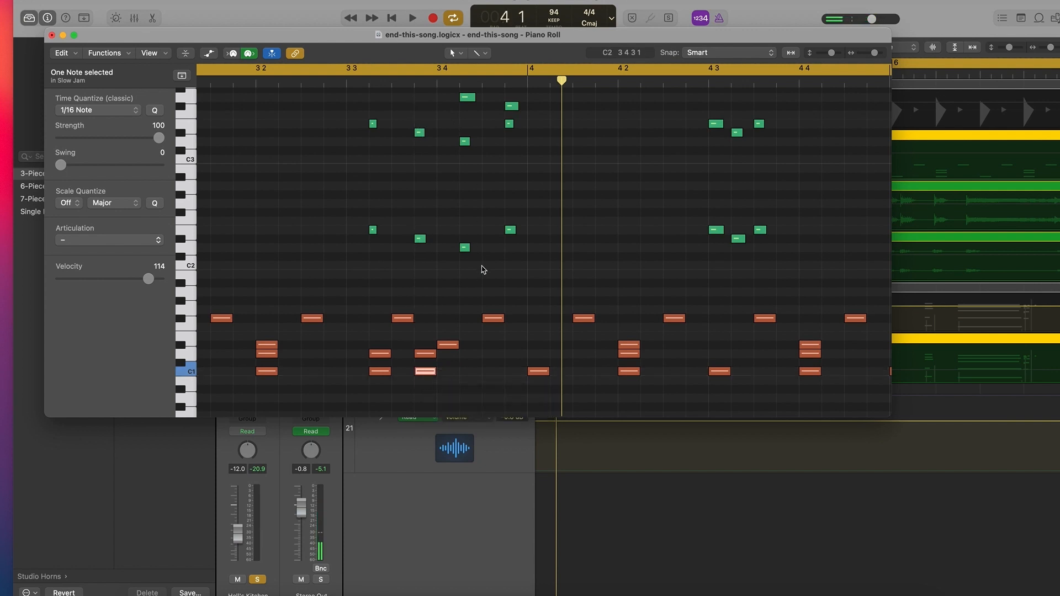
Copy a kick to 3 4 4 1 and a snare toward 3 4 3, landing just before bar 4
click(470, 371)
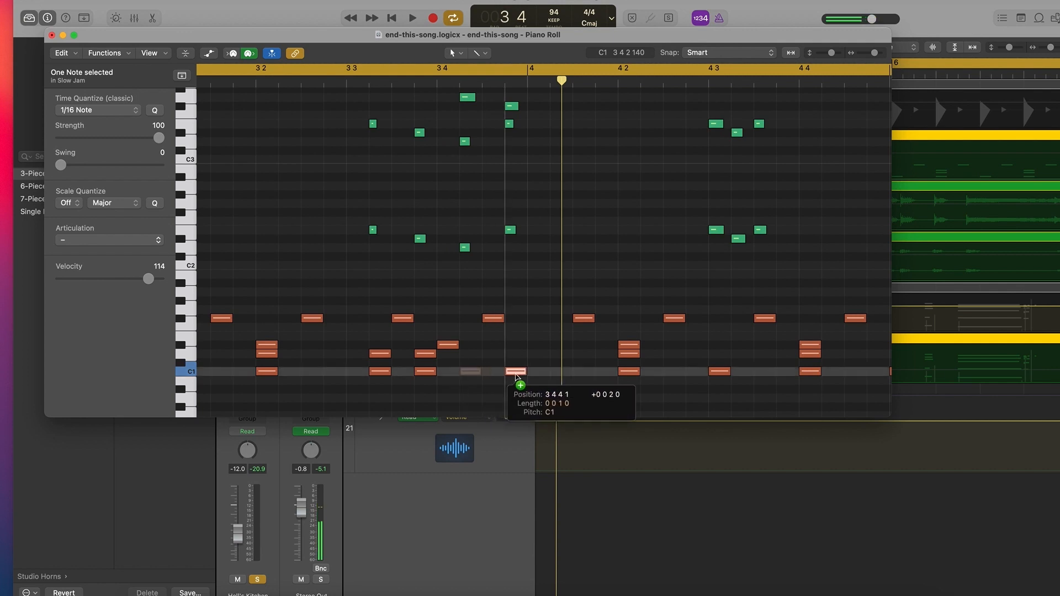
drag(516, 371, 511, 371)
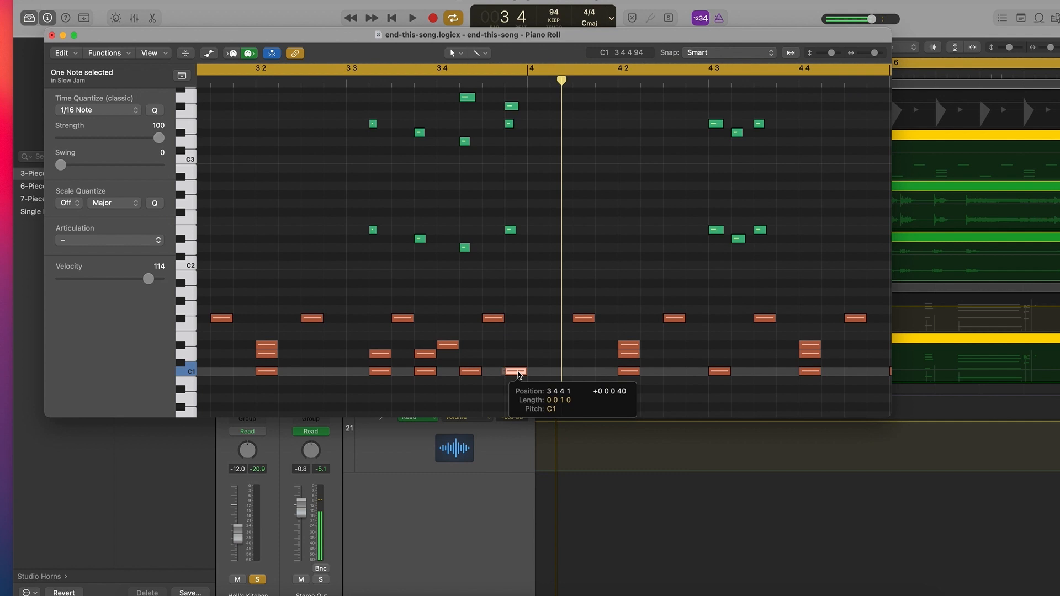
drag(517, 371, 425, 353)
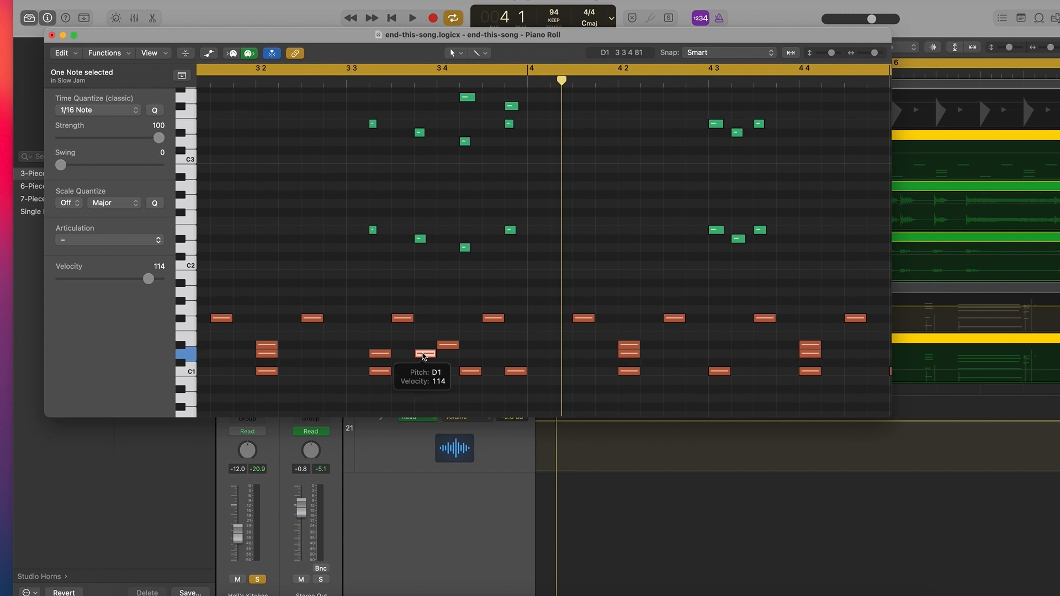
drag(426, 353, 504, 354)
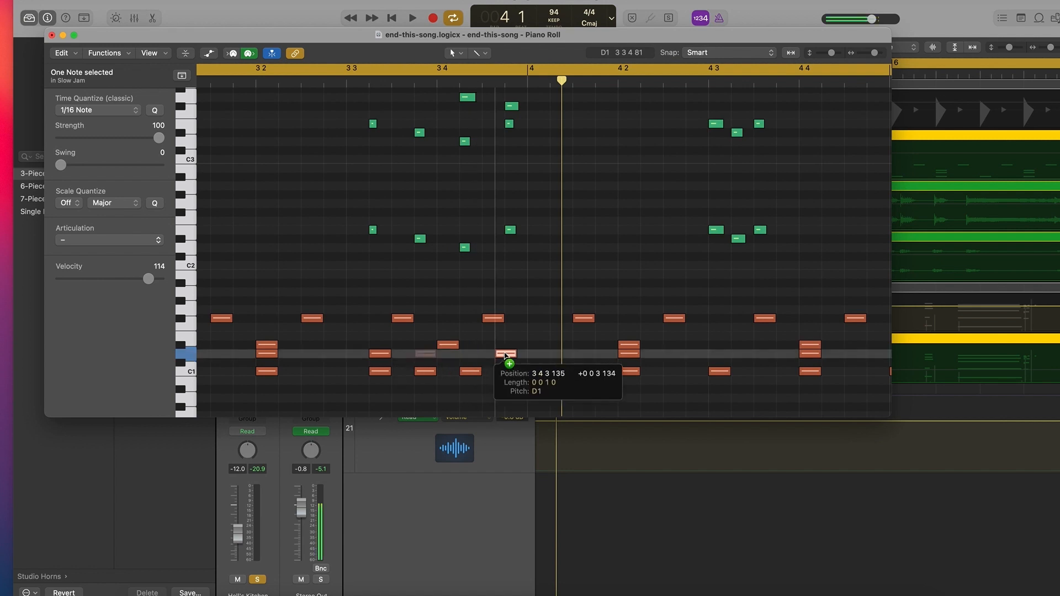
drag(503, 355, 516, 355)
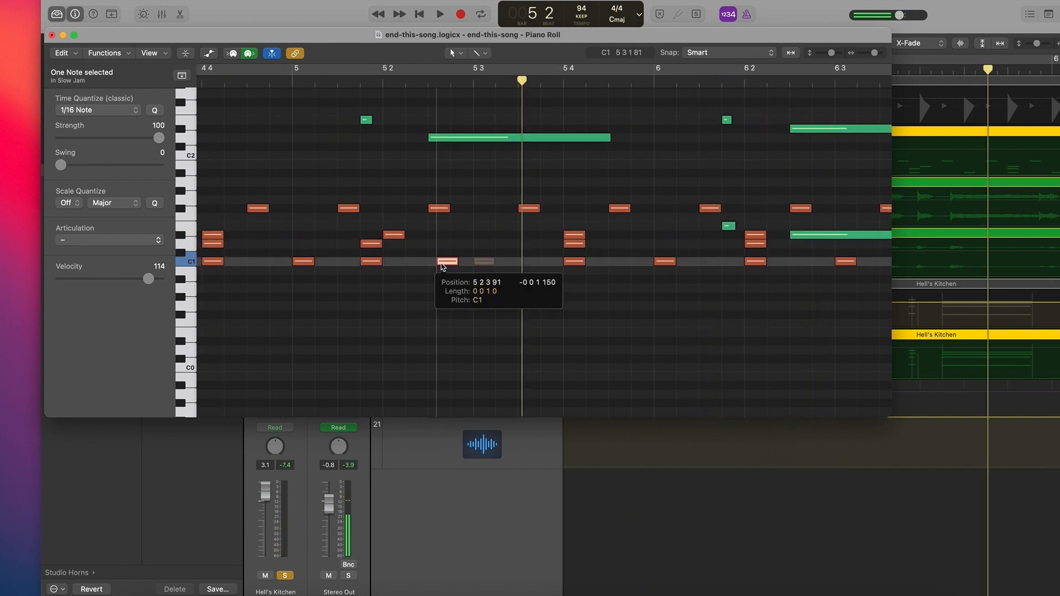
Nudge a bar-5 kick earlier, audition the ending against the horns, and scroll back through the notes
drag(446, 261, 439, 262)
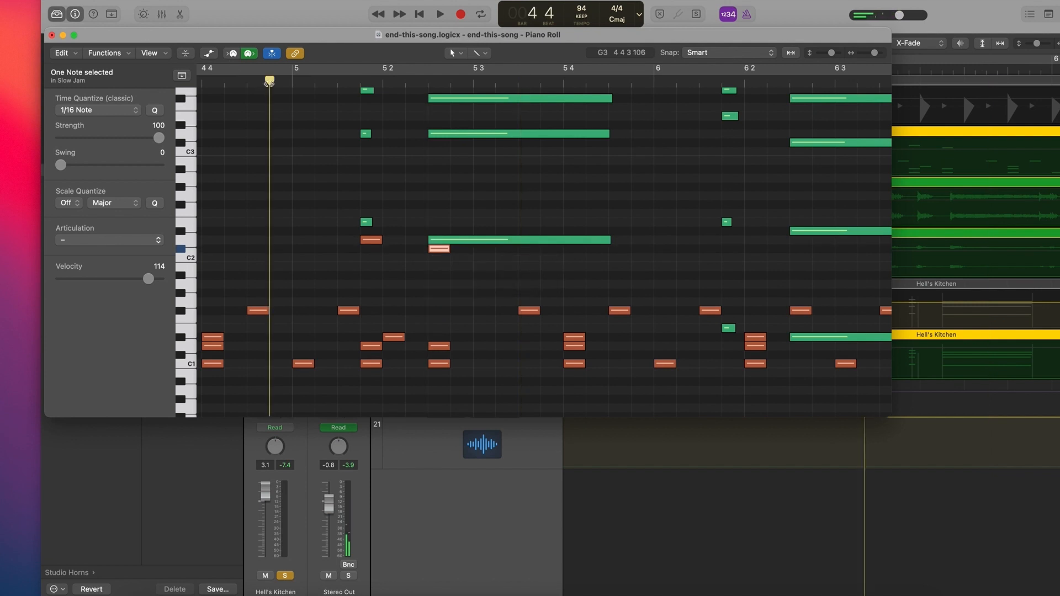
click(440, 13)
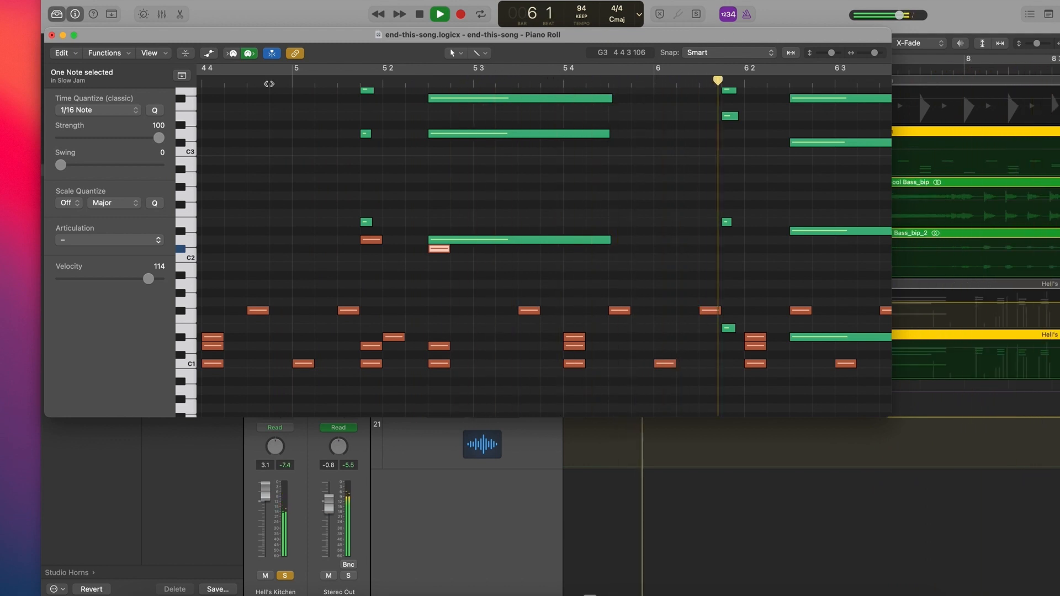
click(418, 13)
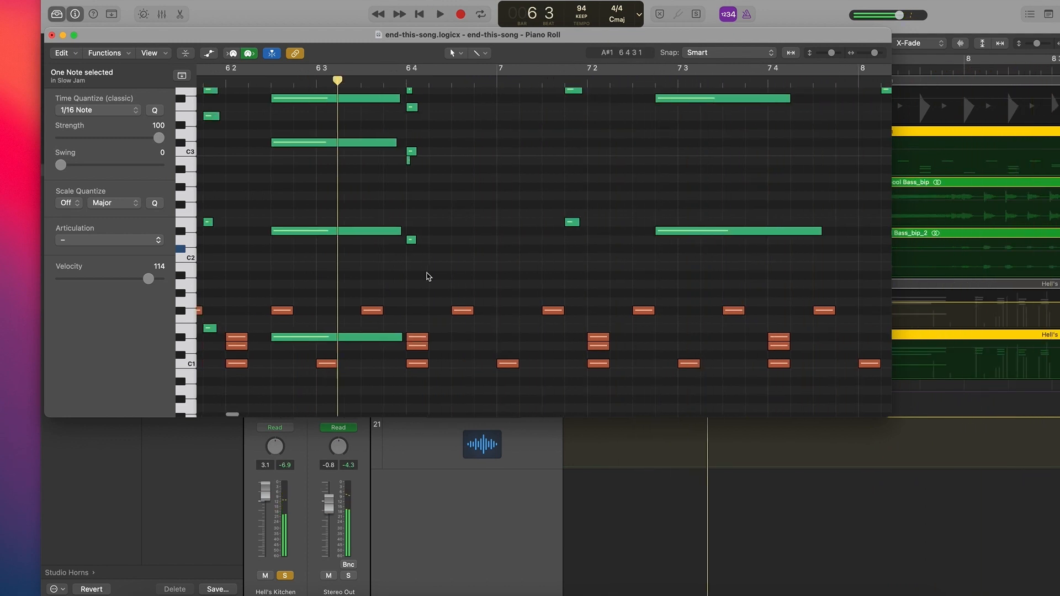
scroll(left, 3)
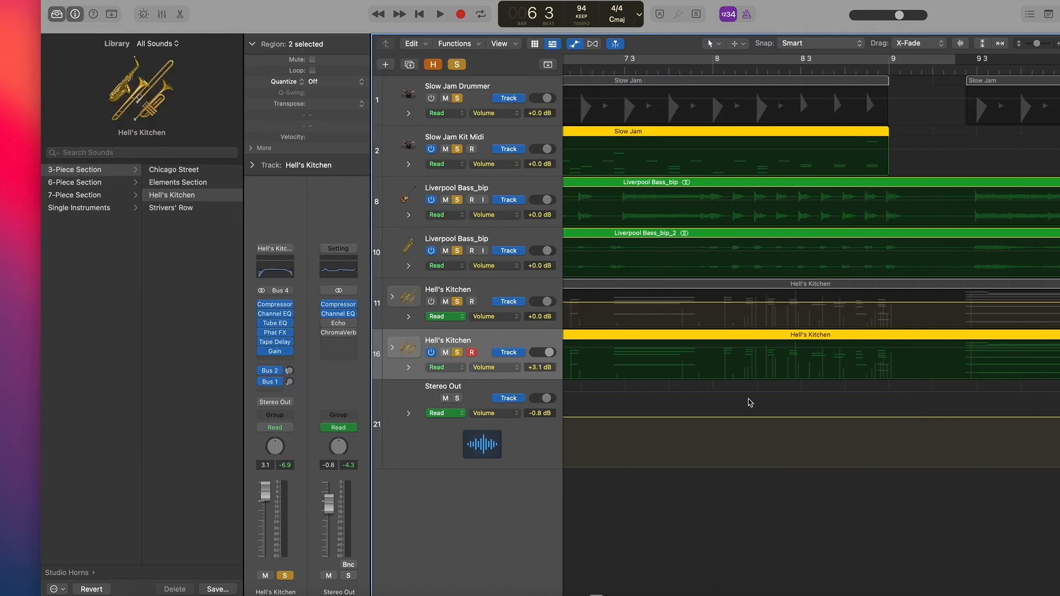
click(712, 68)
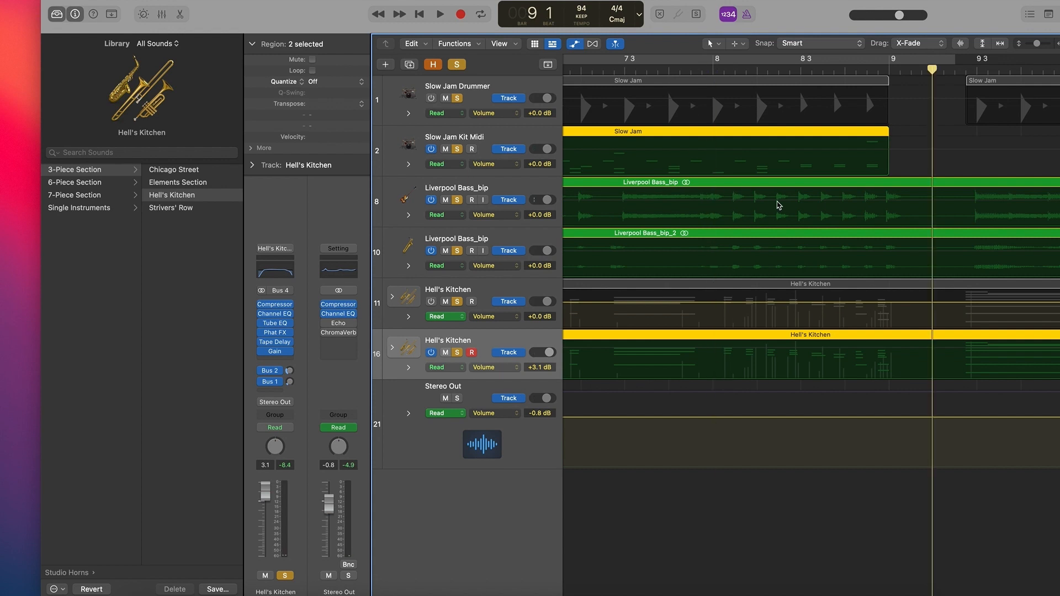
mouse_move(724, 134)
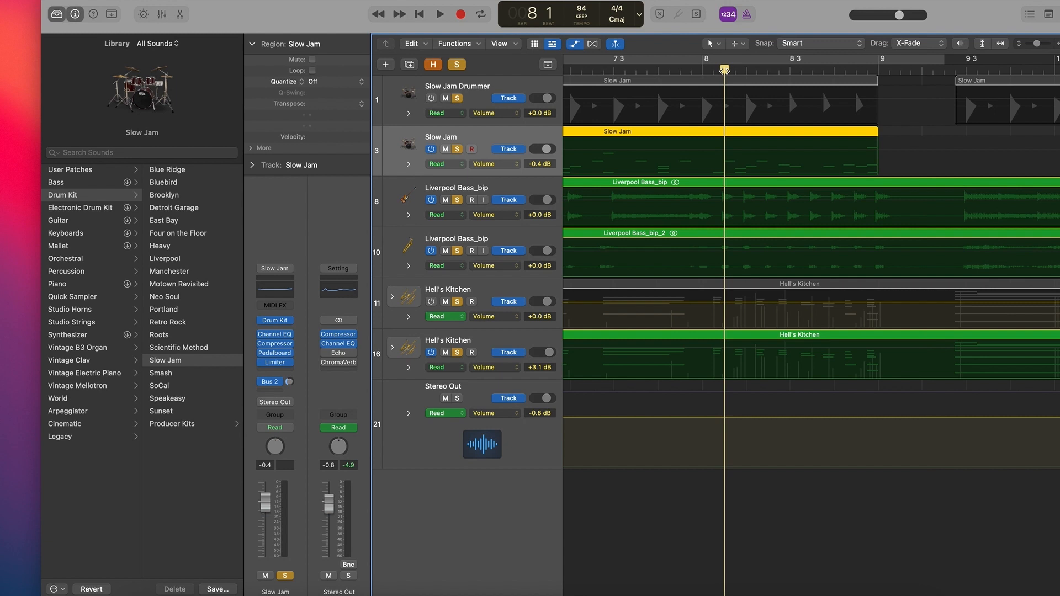
click(439, 13)
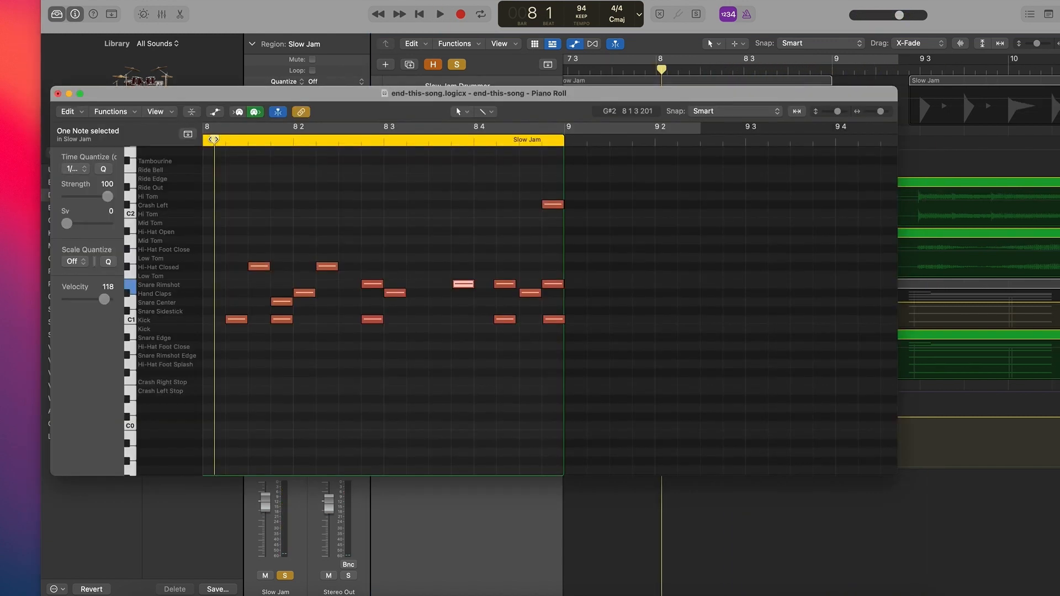
click(440, 13)
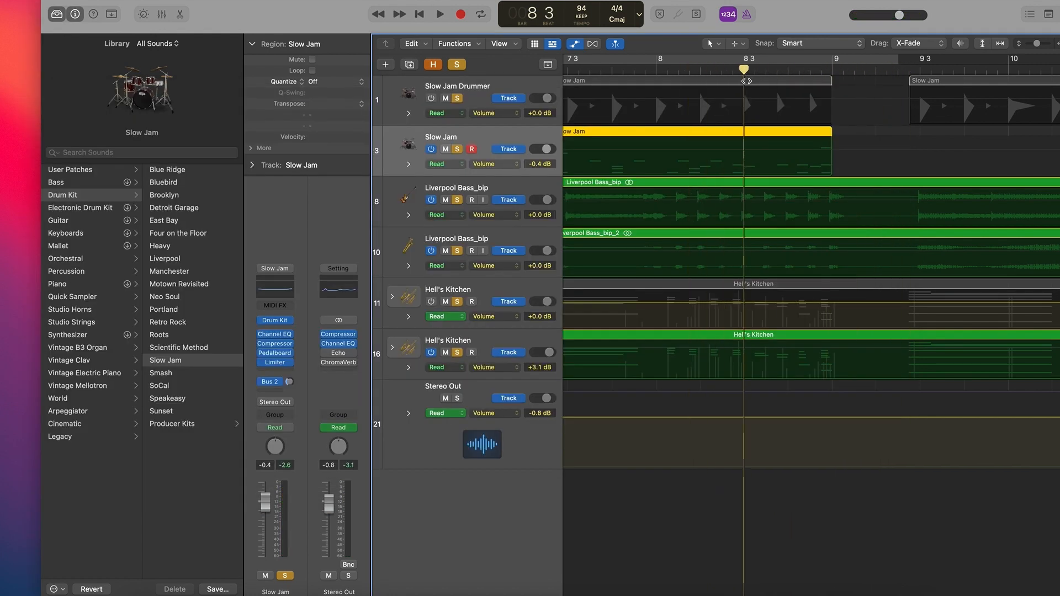
Audition the drum ending repeatedly while placing the extra Slow Jam regions from bar 9
click(439, 14)
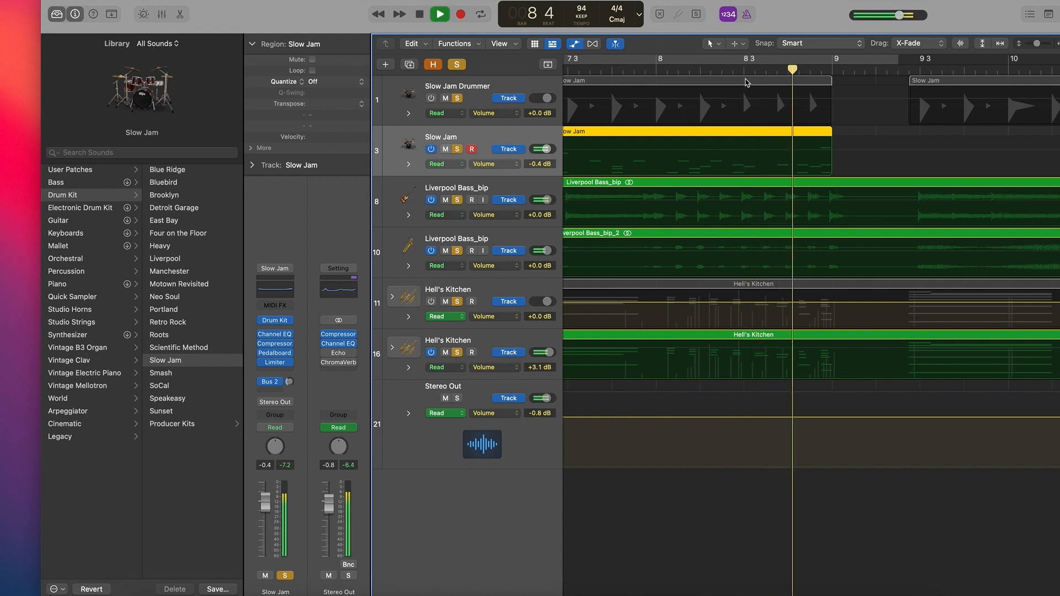
click(438, 13)
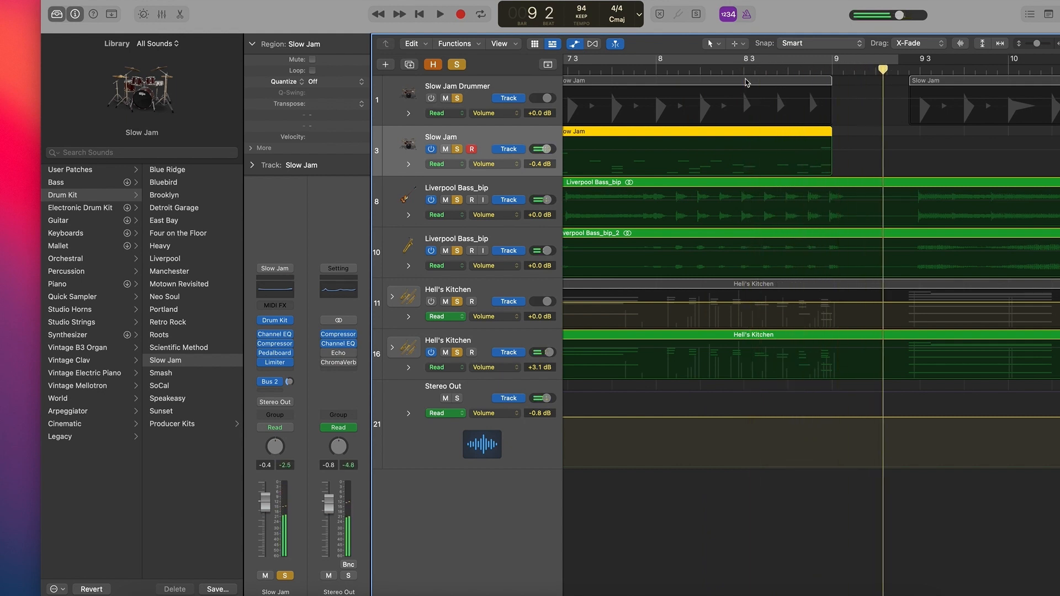
click(440, 13)
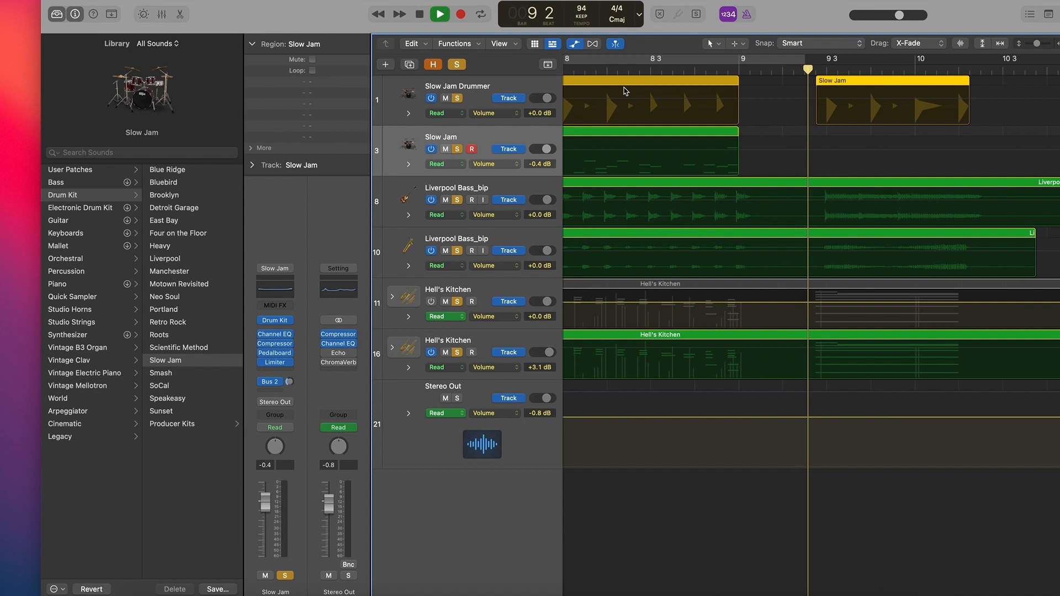
click(438, 13)
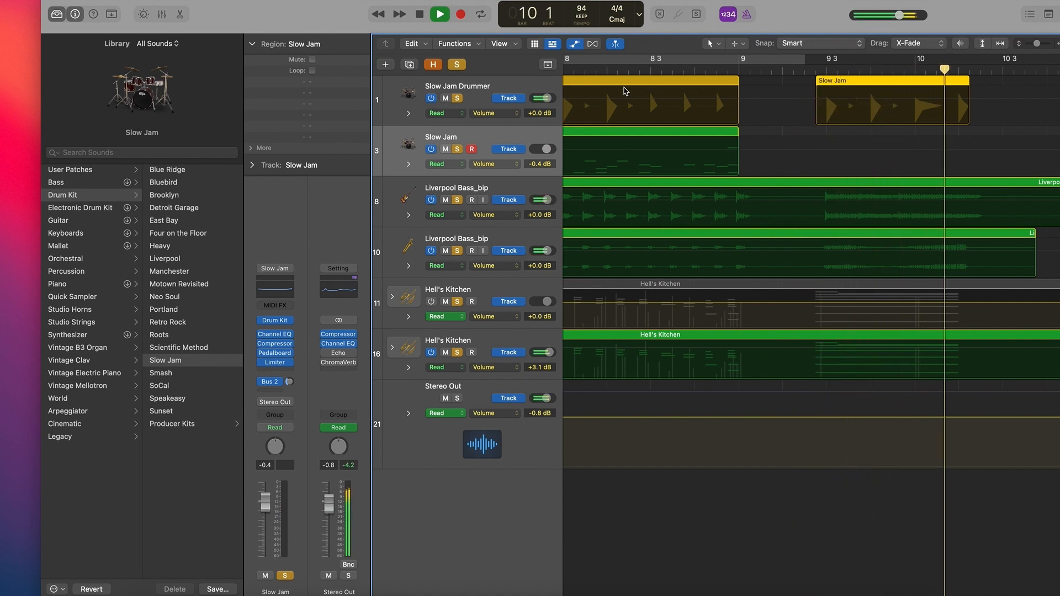
click(439, 13)
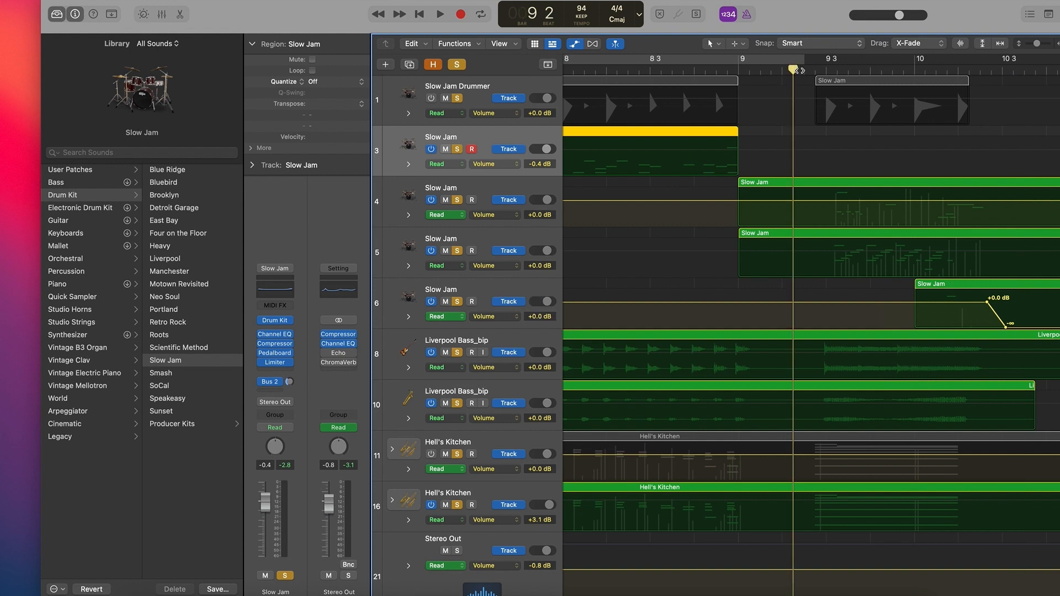
Select the second added Slow Jam region on track 5 and open its drum notes in the Piano Roll
click(440, 13)
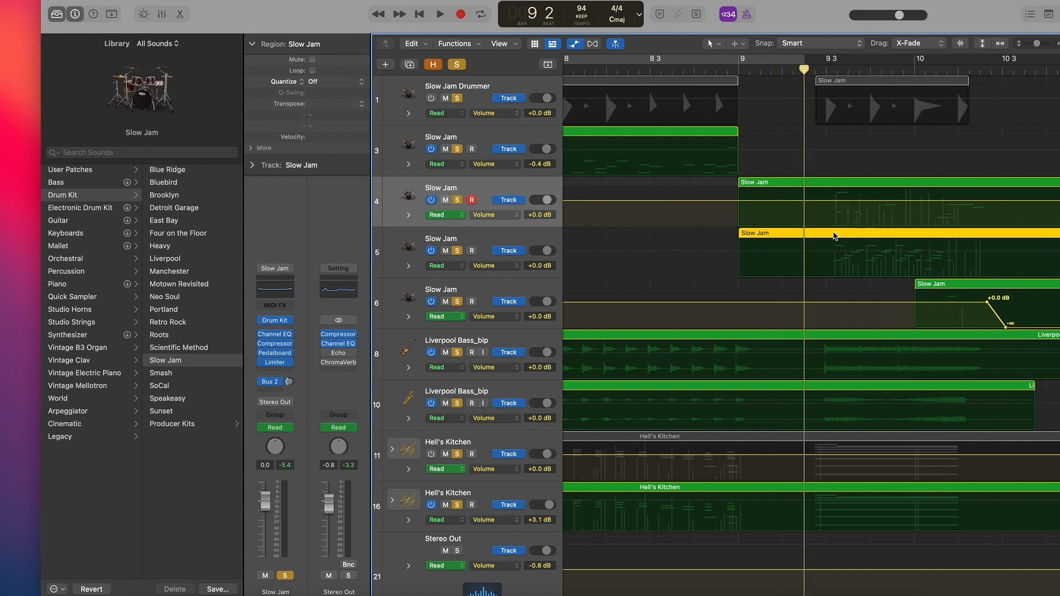
double_click(833, 237)
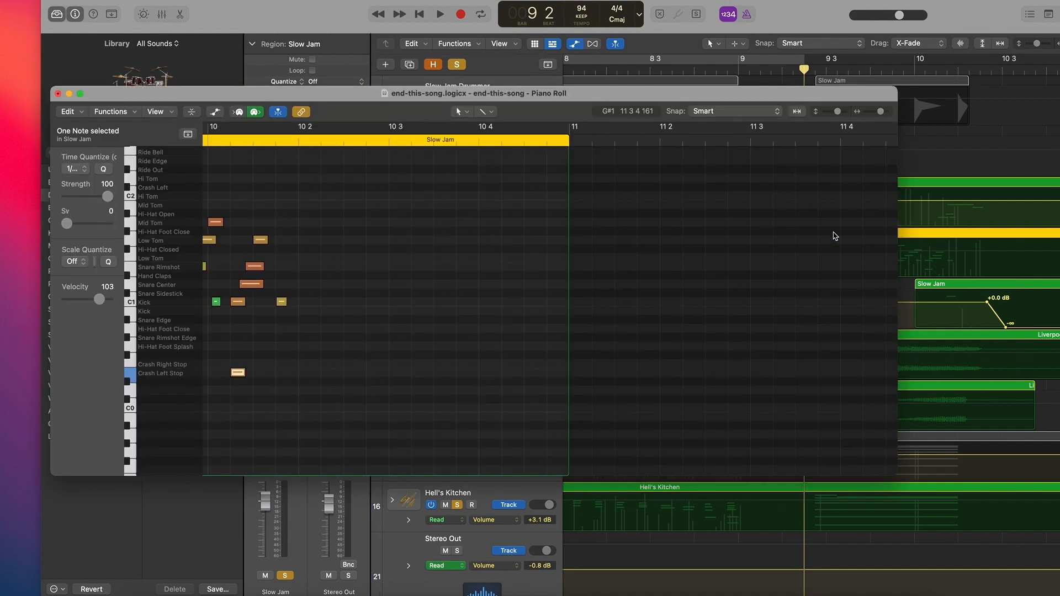
Pencil in a Hi-Hat Open note just after bar 10 2 in the extra drum region
scroll(left, 3)
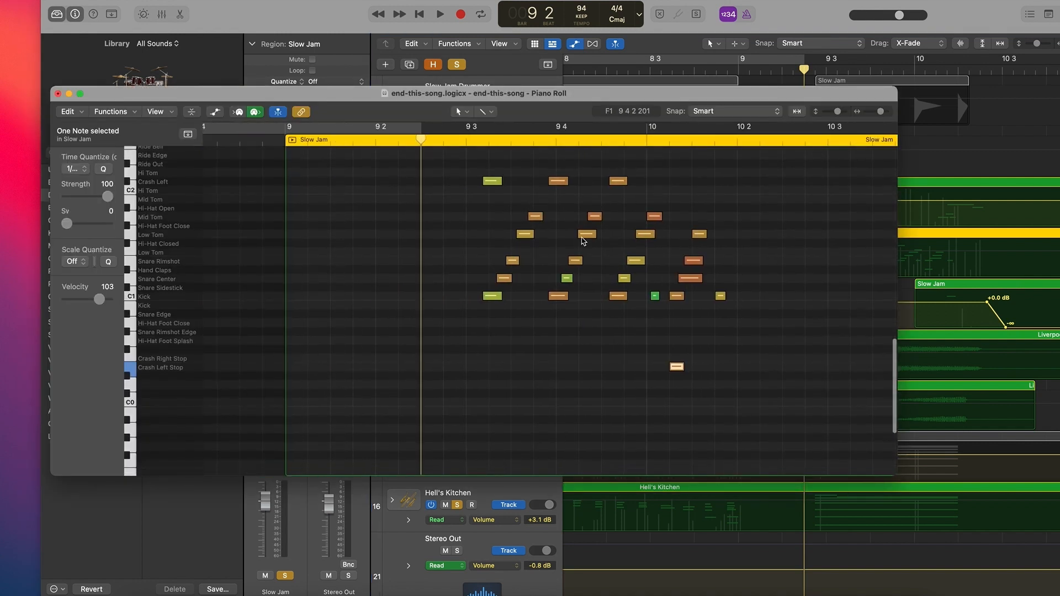
click(440, 13)
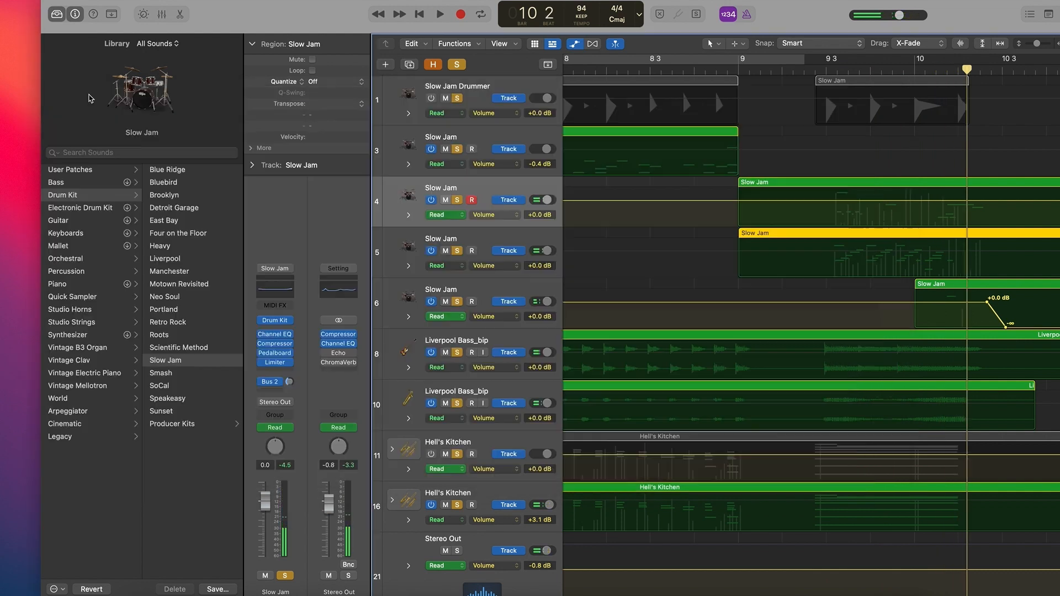
scroll(right, 3)
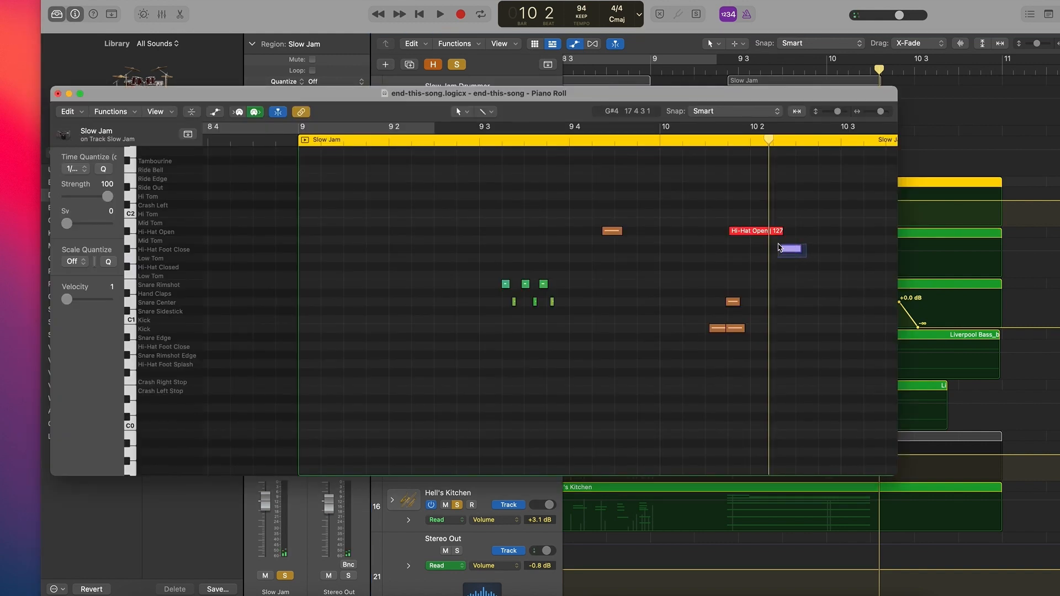
click(791, 249)
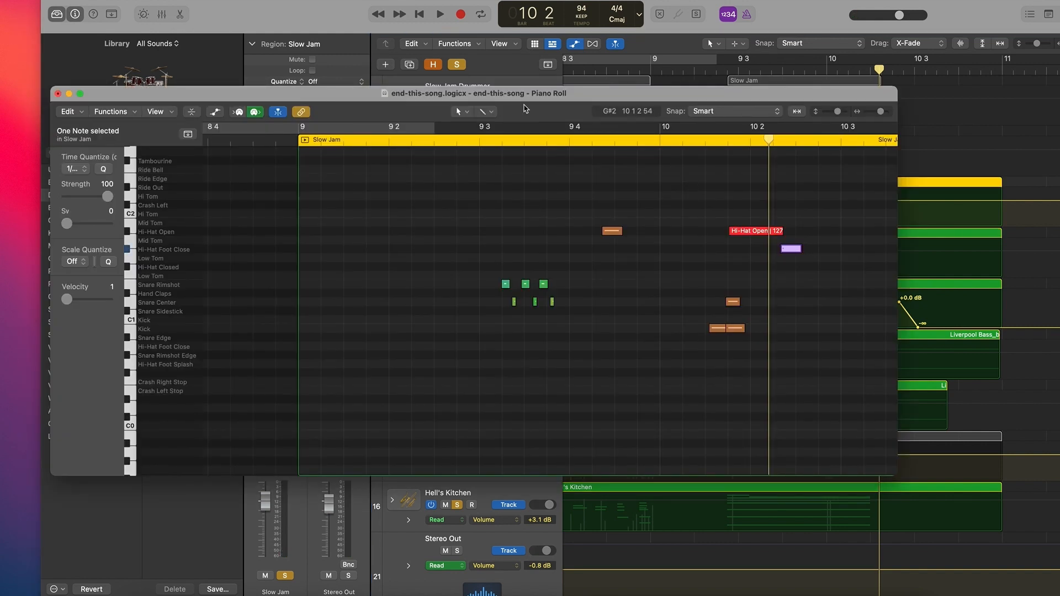
click(59, 93)
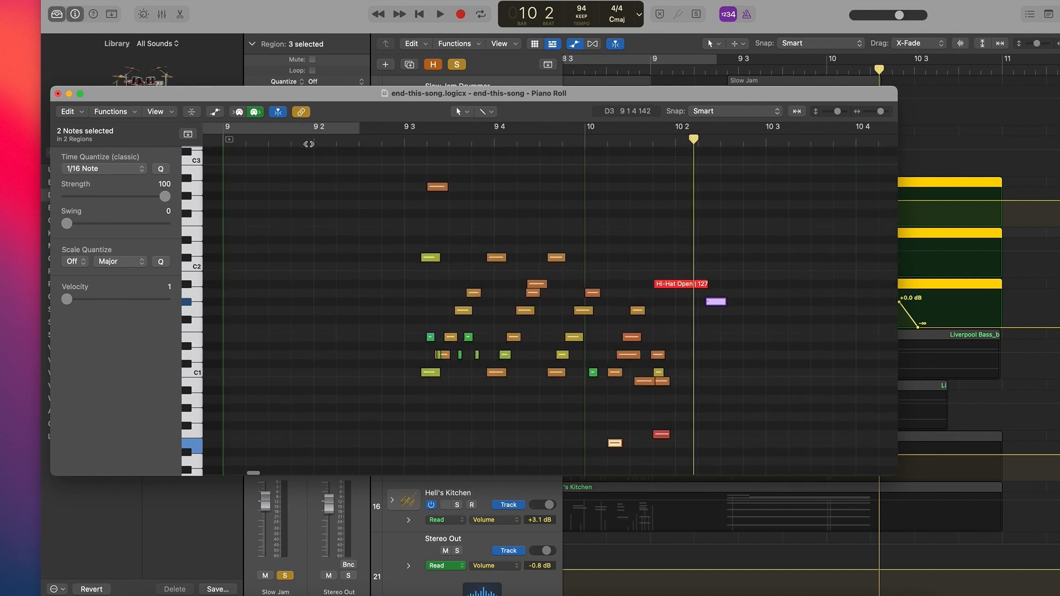
Audition the edited drum pattern, then close the Piano Roll to return to the tracks
click(441, 13)
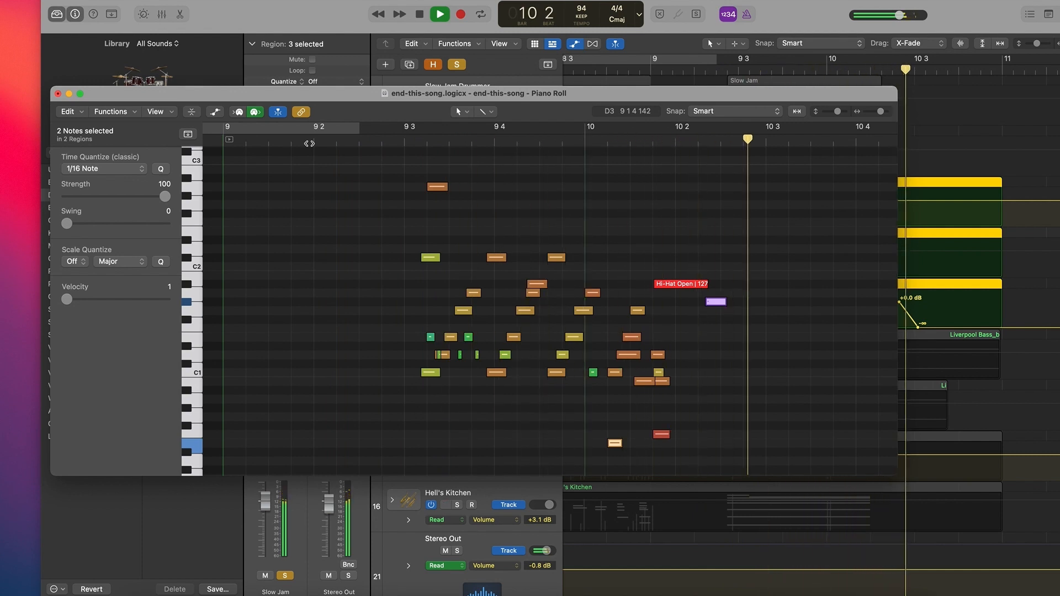
click(439, 13)
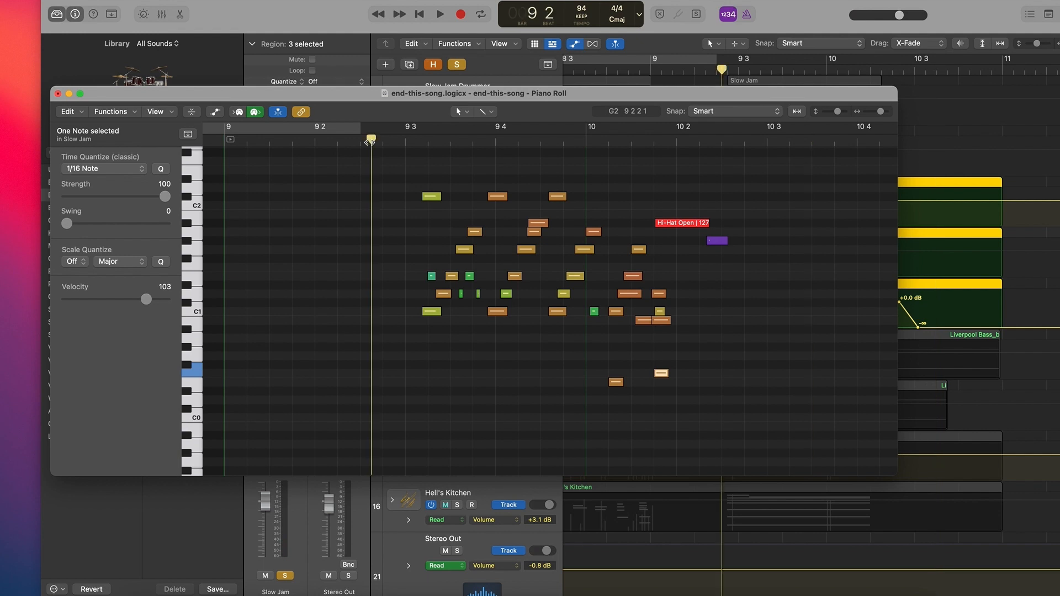
mouse_move(371, 140)
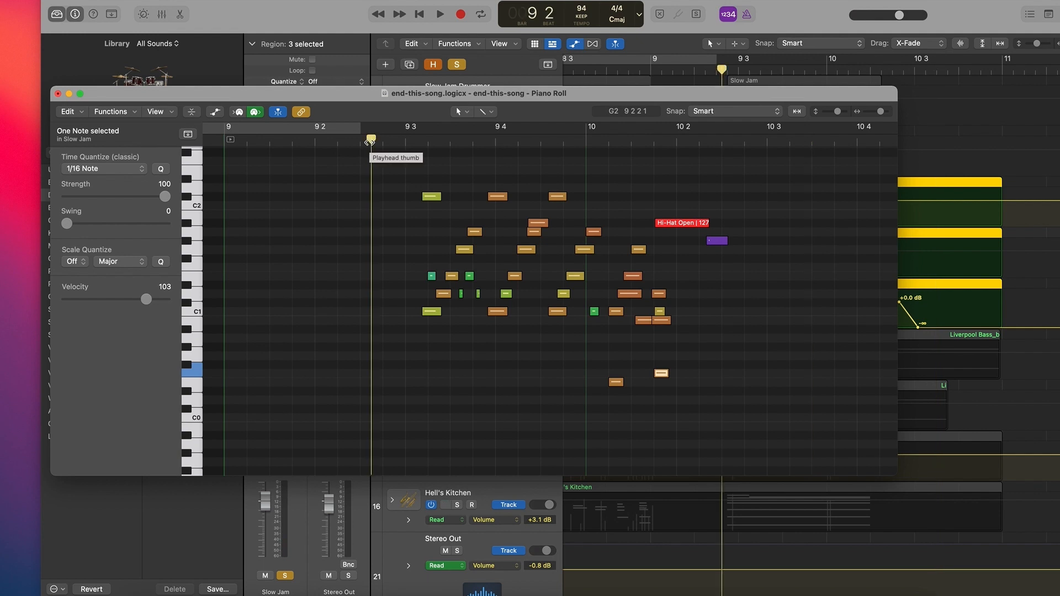
click(438, 14)
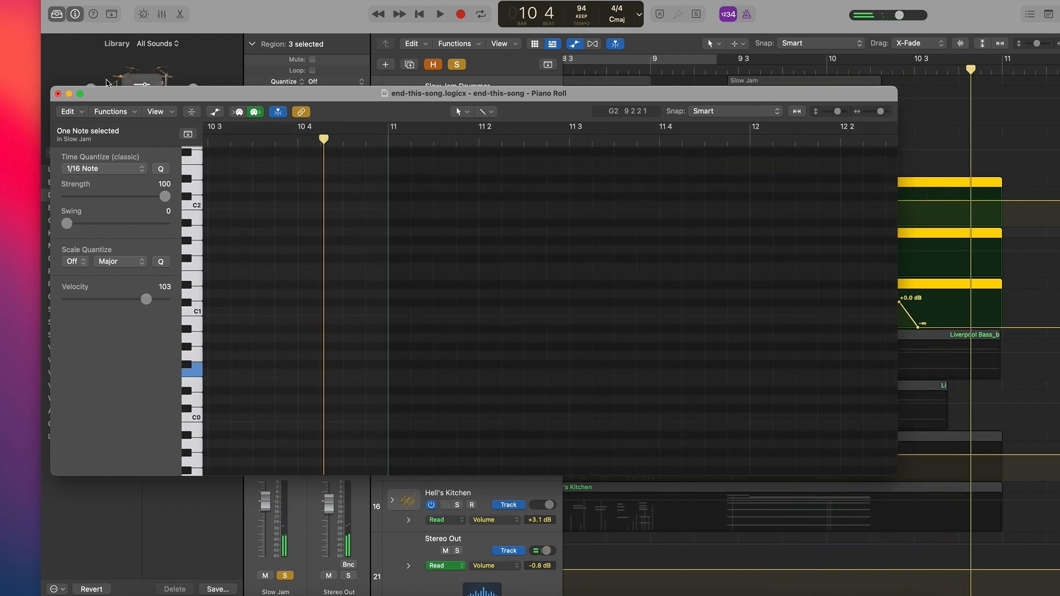
click(59, 95)
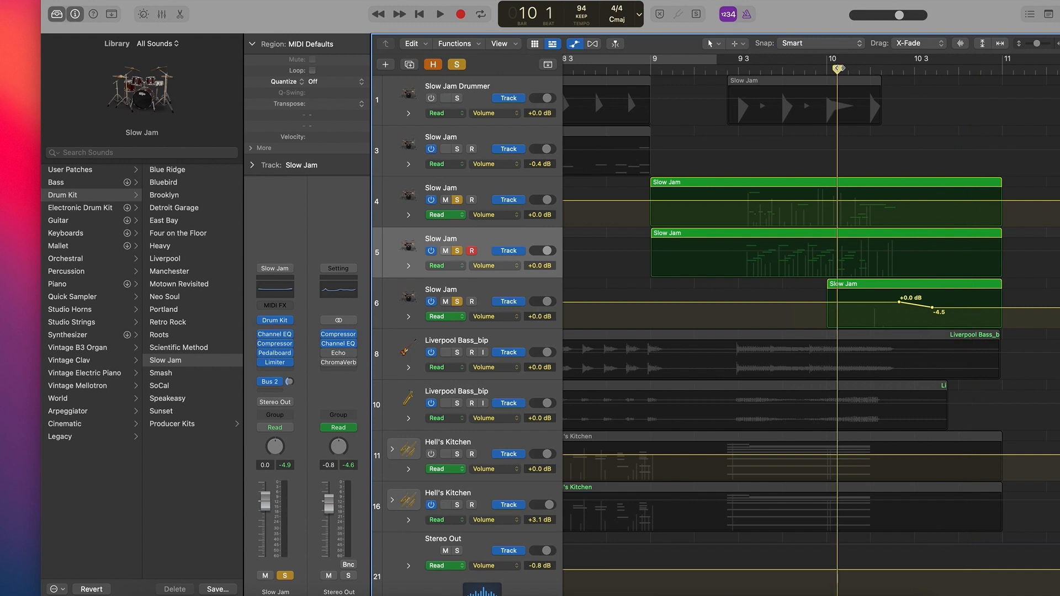
Pull the fade's end volume point down to -∞ dB so the crash dies to silence, then audition from the start
click(440, 13)
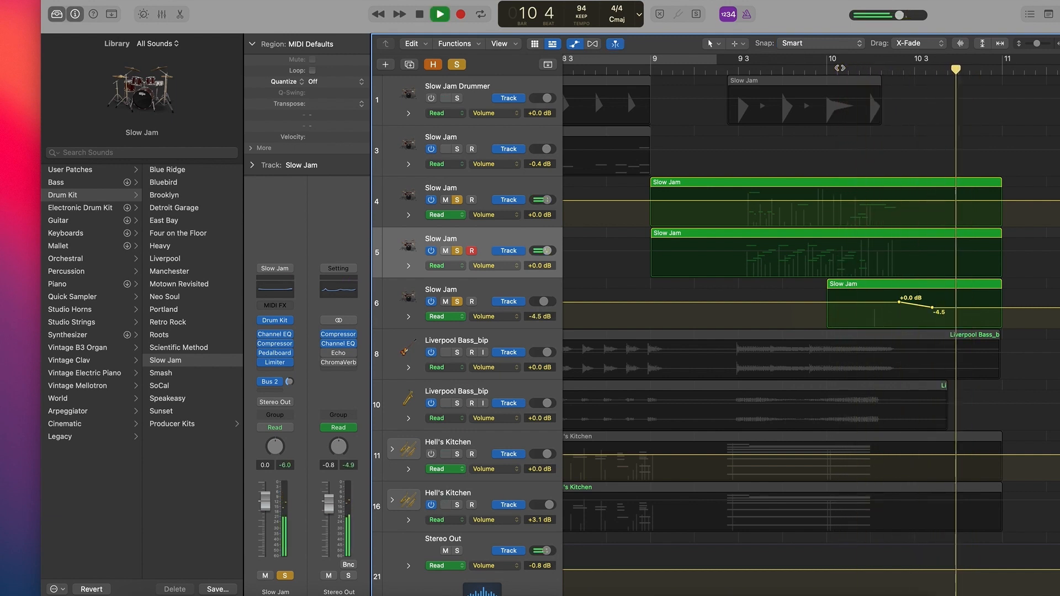
click(439, 13)
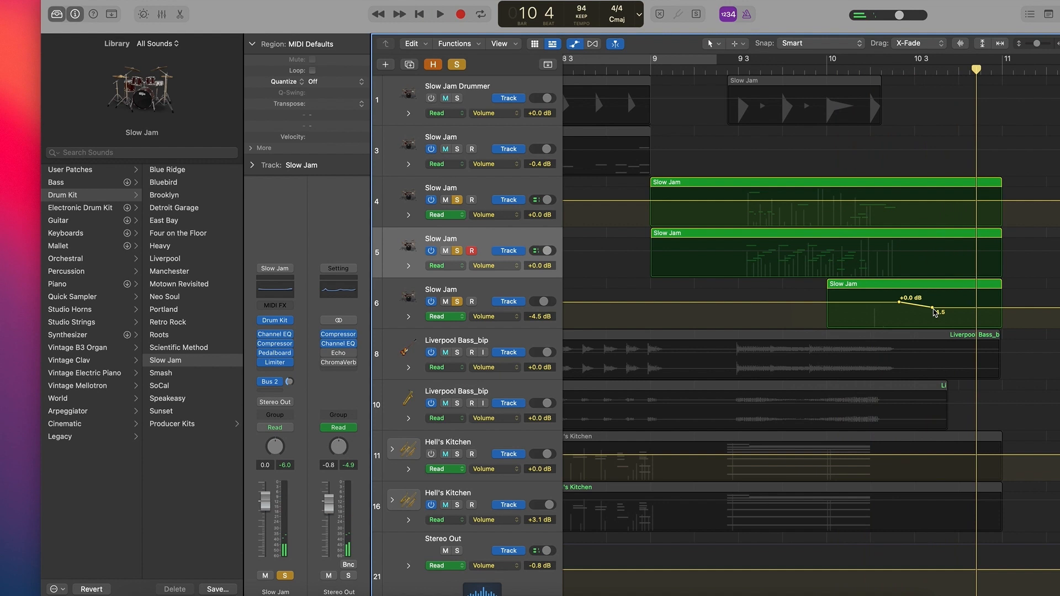
drag(911, 298, 937, 315)
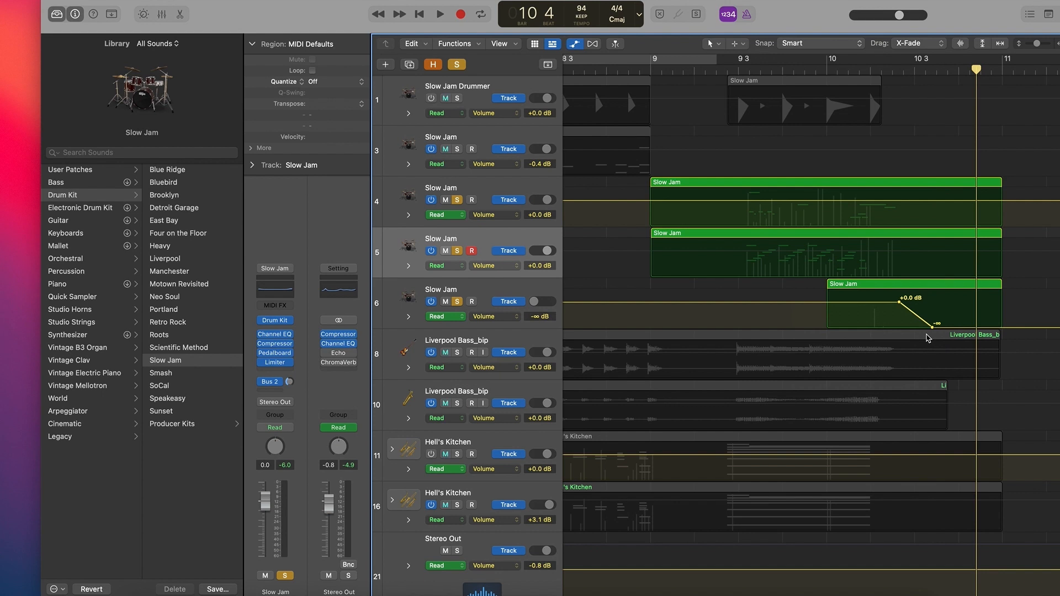
mouse_move(379, 45)
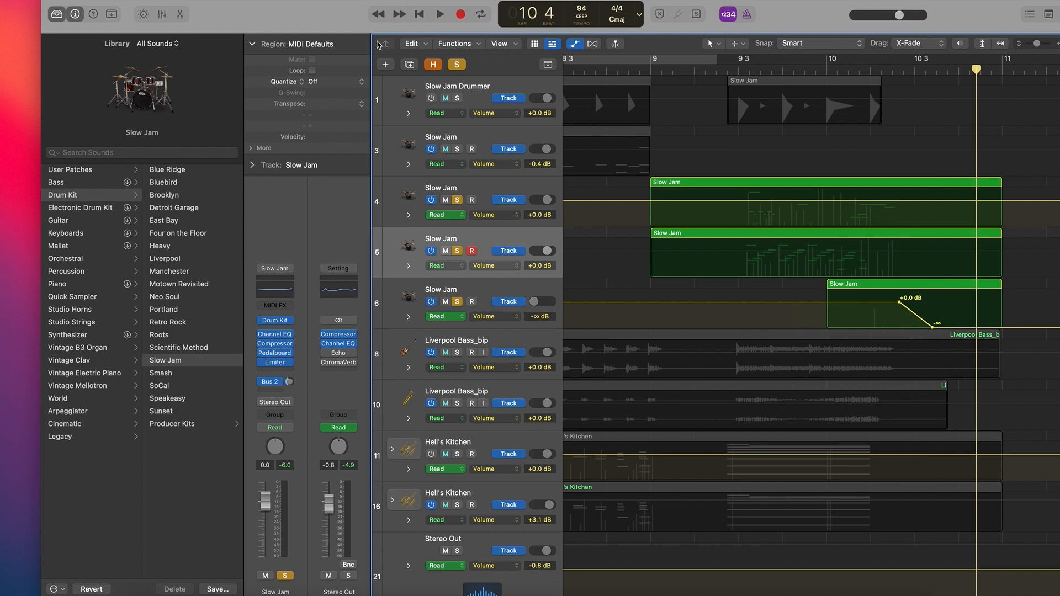
click(440, 14)
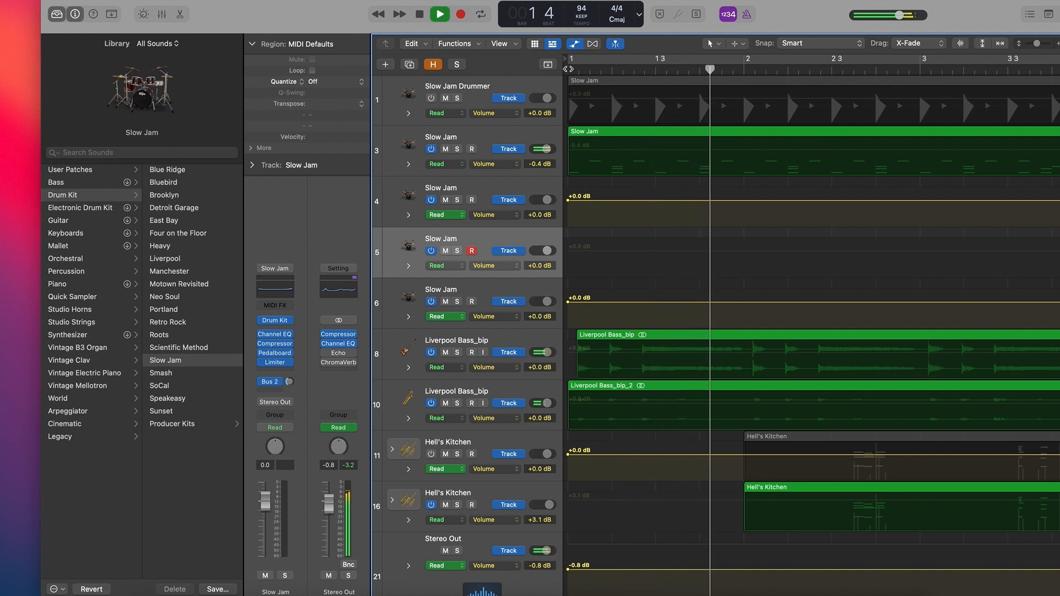
click(439, 13)
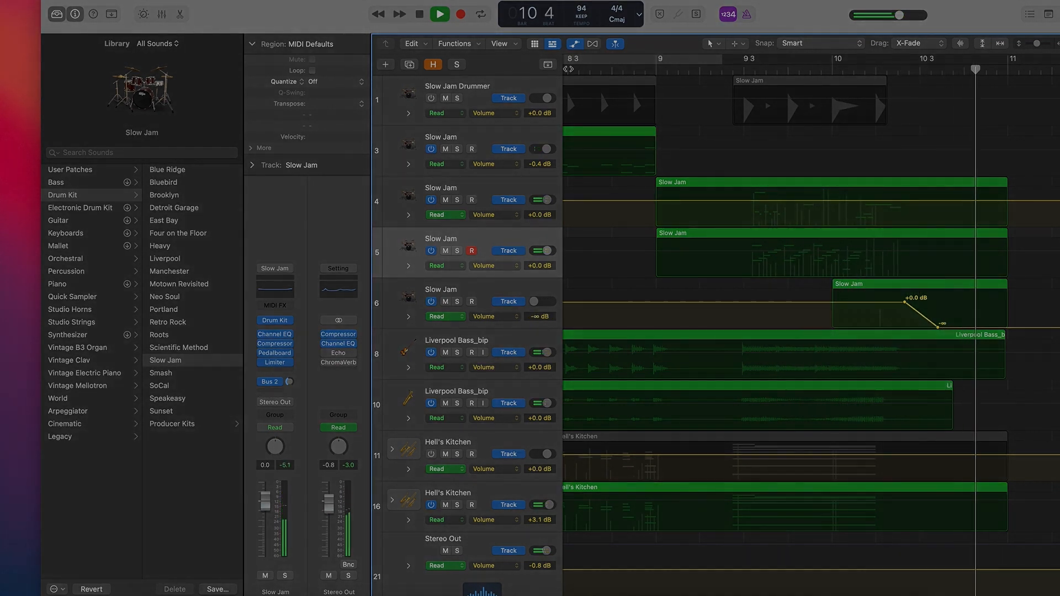
click(439, 13)
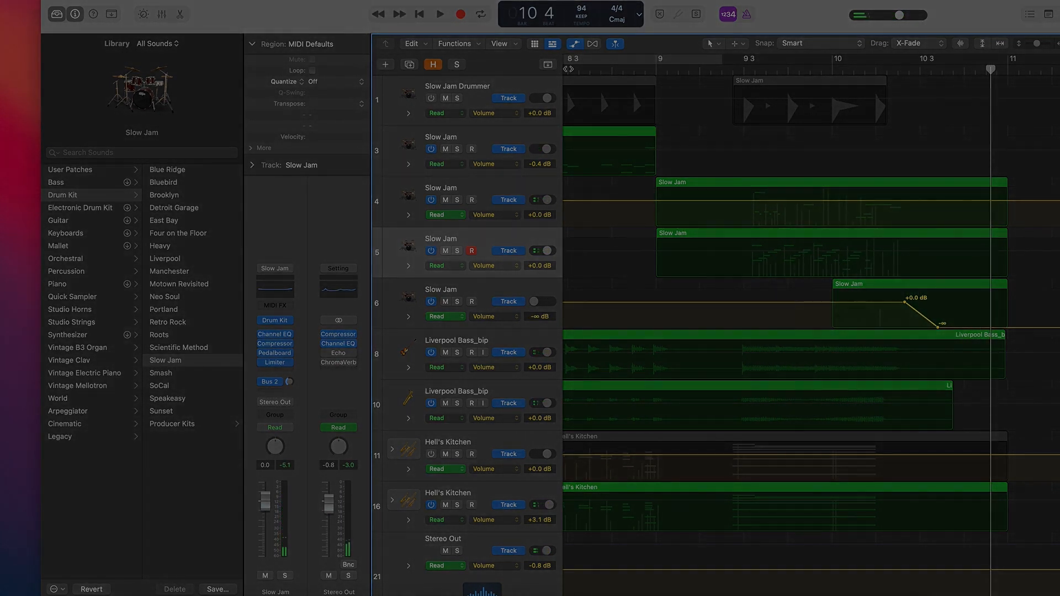